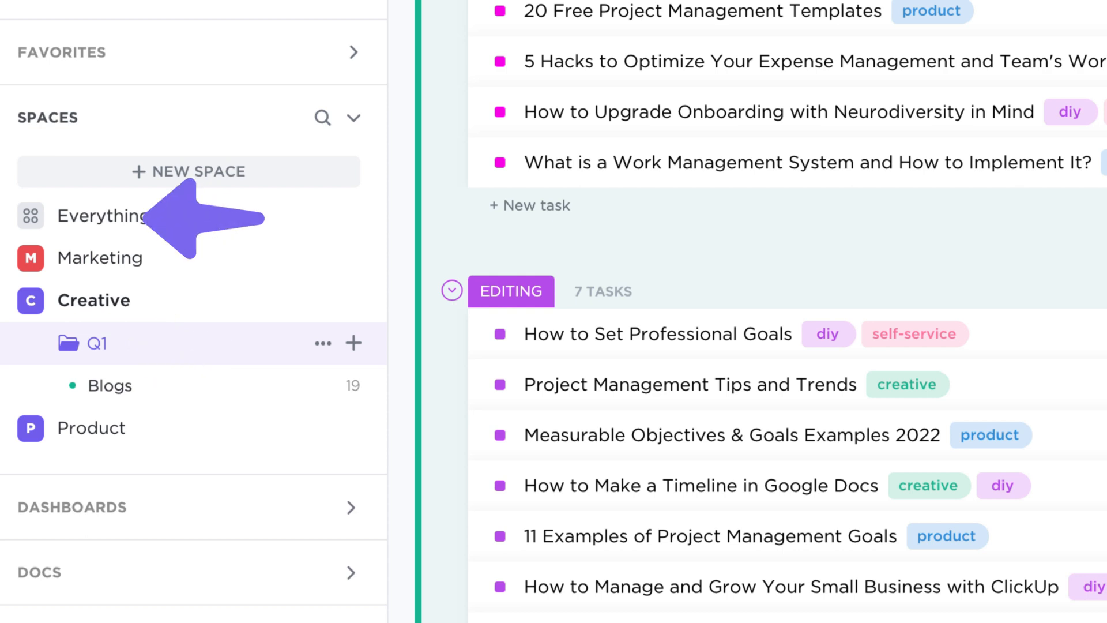
# Open the Q1 folder, add a view, and preview the Whiteboard view type
pyautogui.click(107, 386)
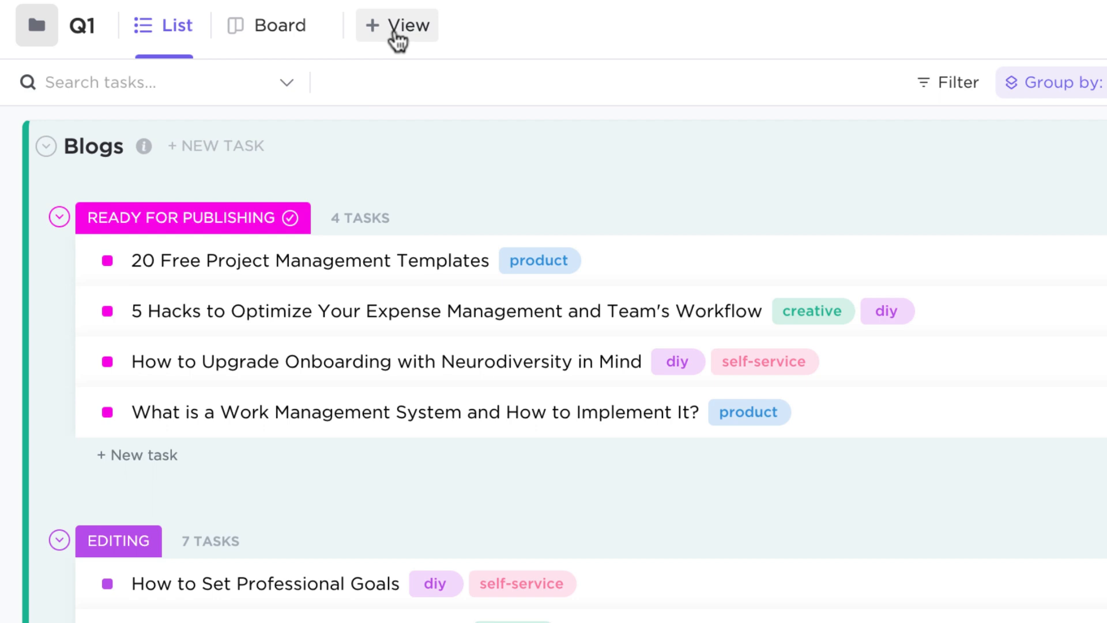
pyautogui.click(397, 26)
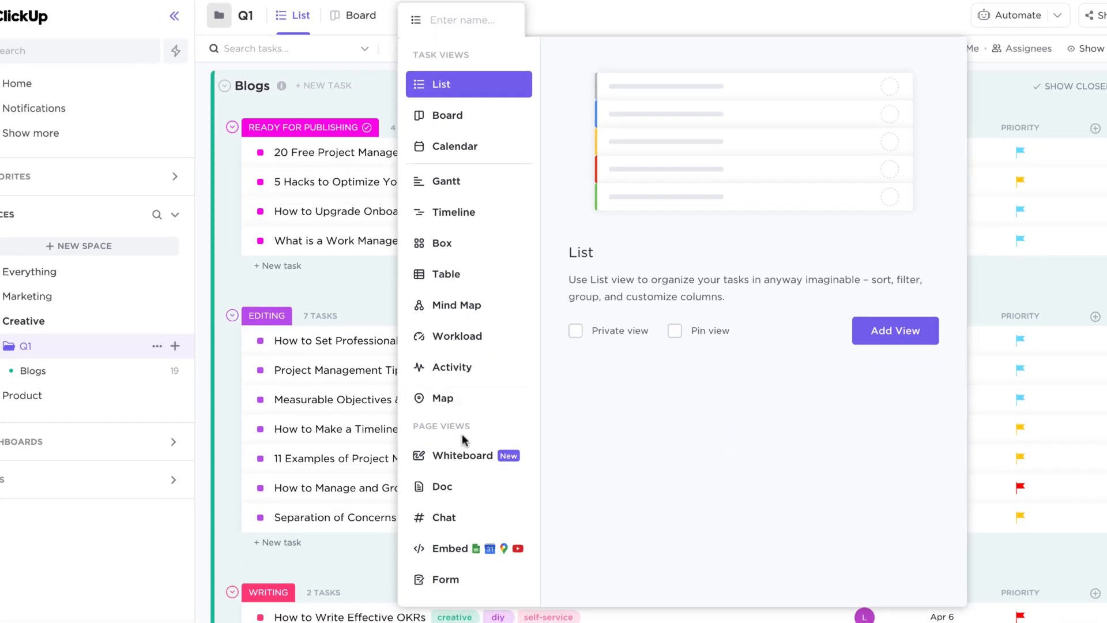
pyautogui.click(464, 455)
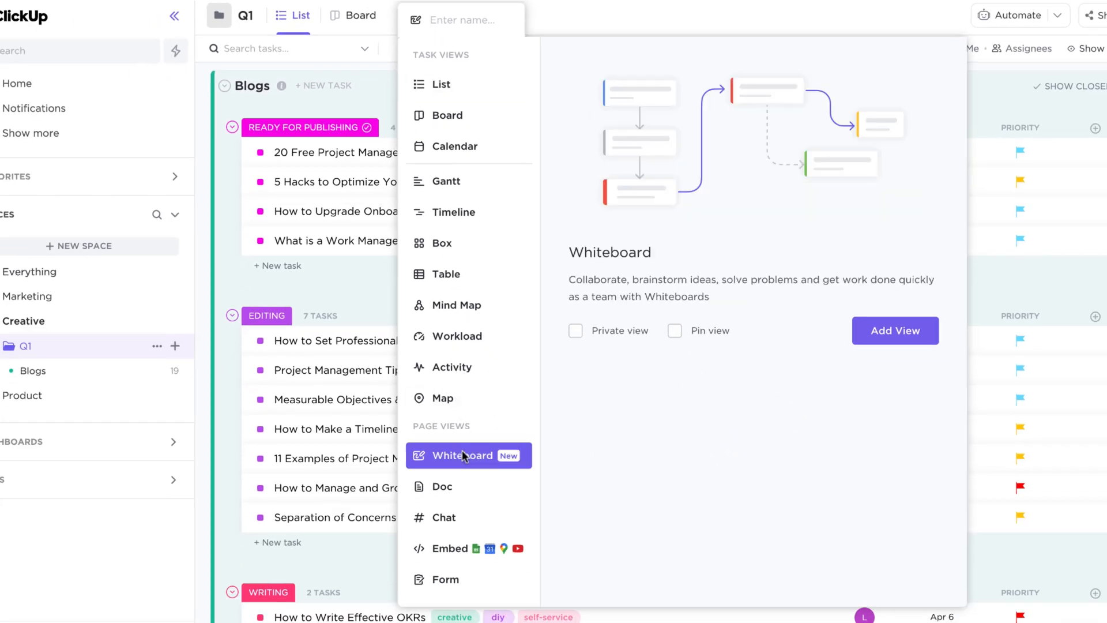
pyautogui.moveTo(408, 430)
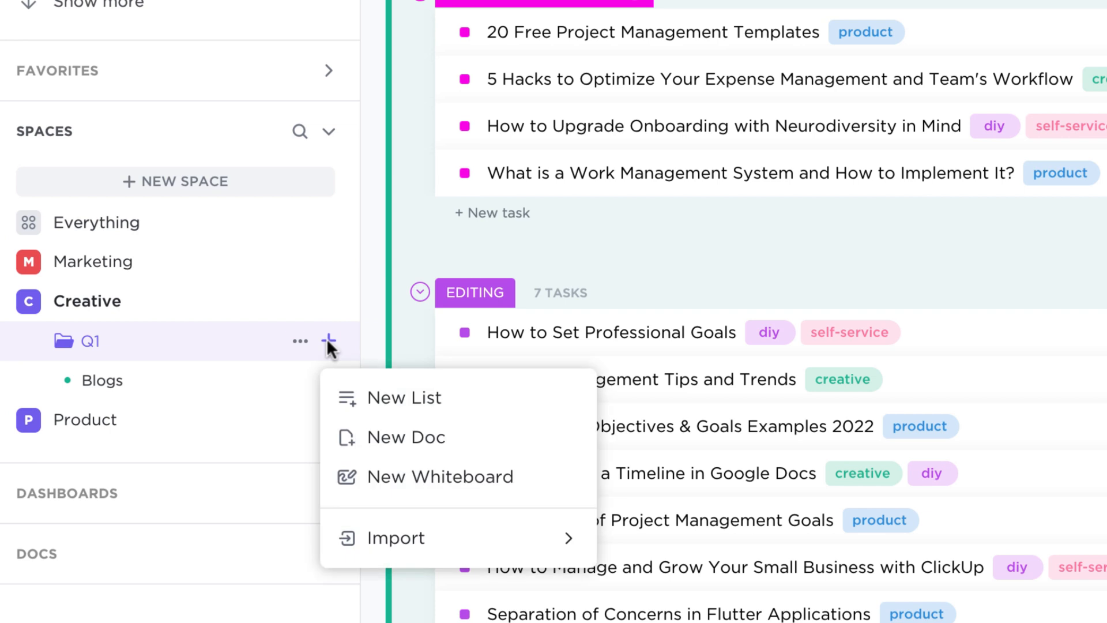
pyautogui.moveTo(392, 399)
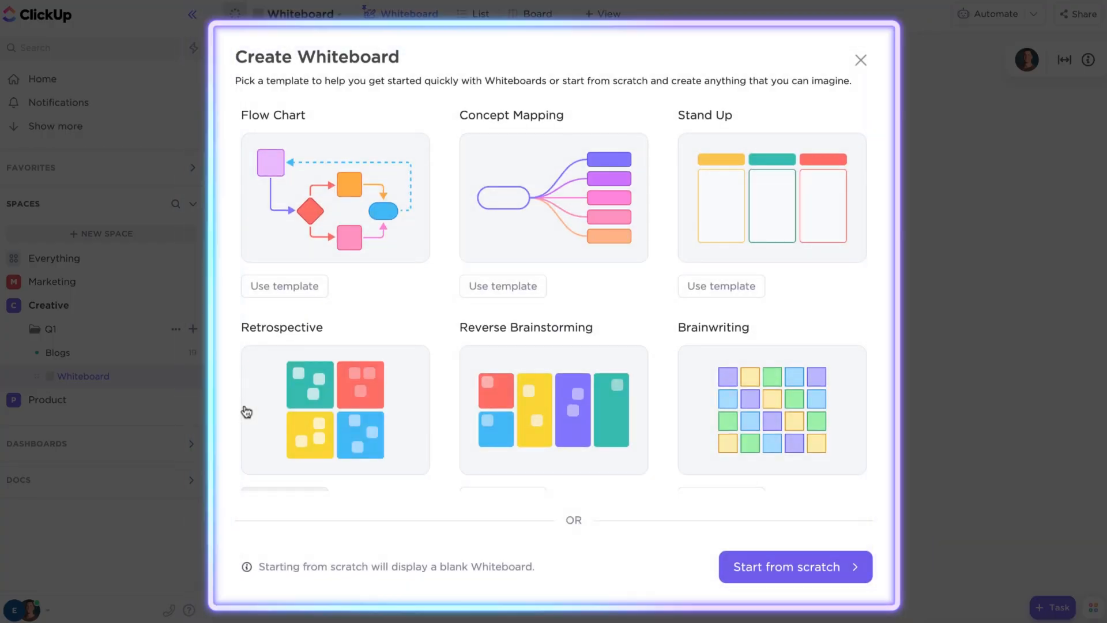
# Browse the whiteboard templates, then start a blank whiteboard from scratch
pyautogui.scroll(-3)
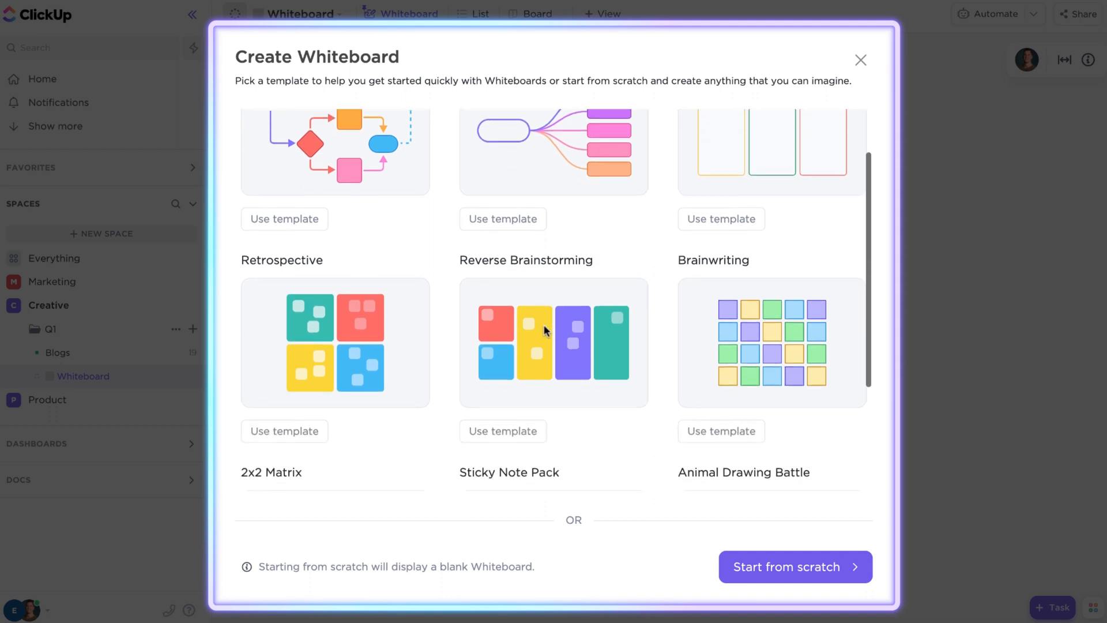
pyautogui.scroll(-3)
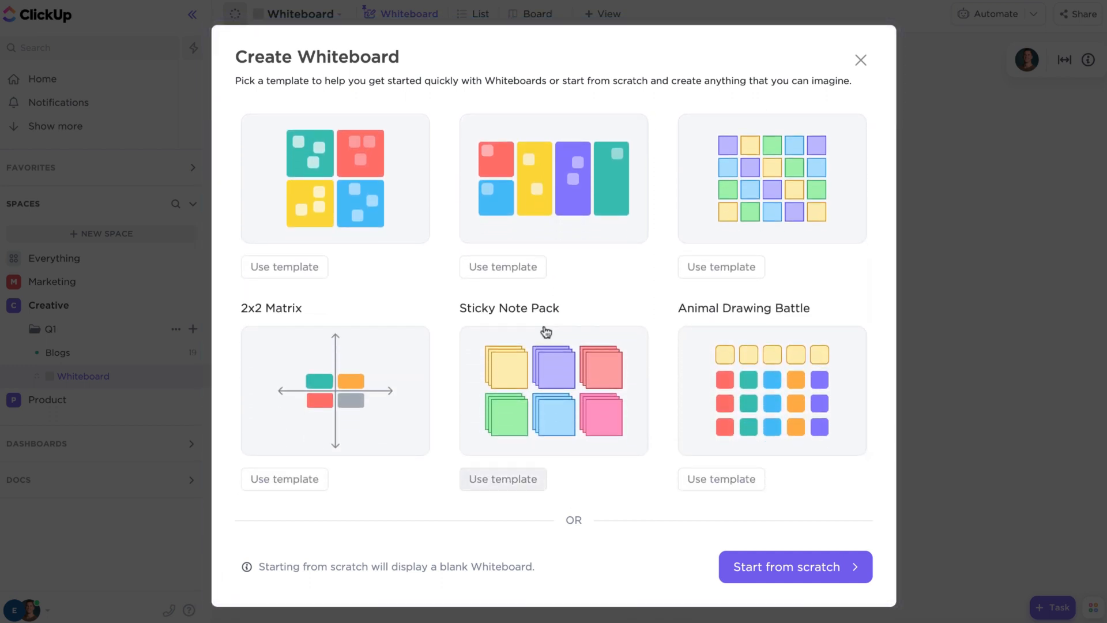
pyautogui.scroll(3)
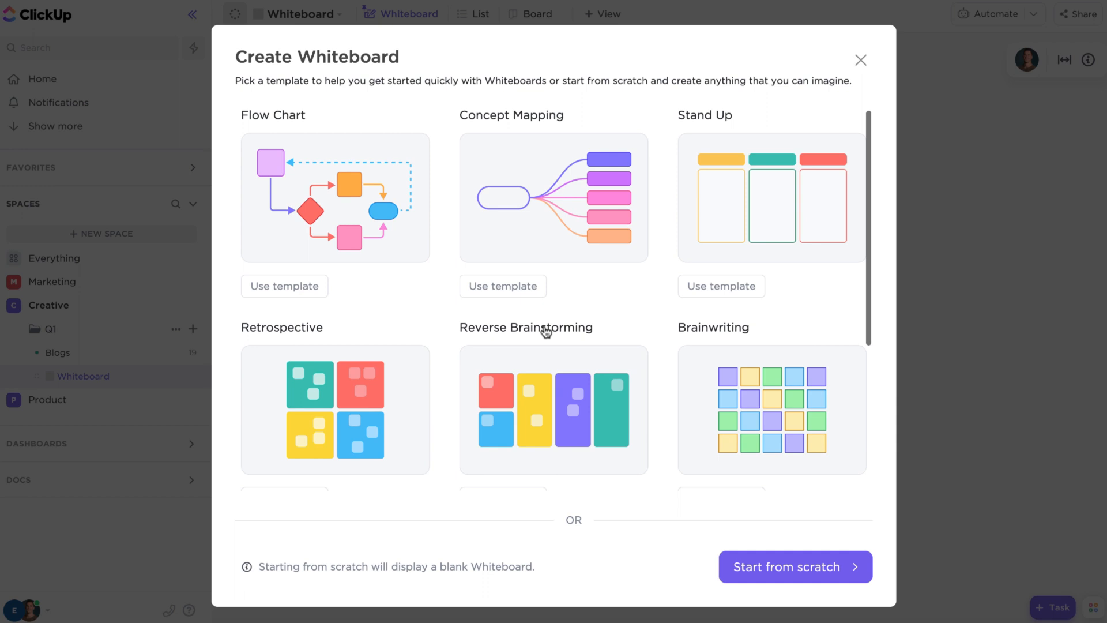
pyautogui.moveTo(547, 335)
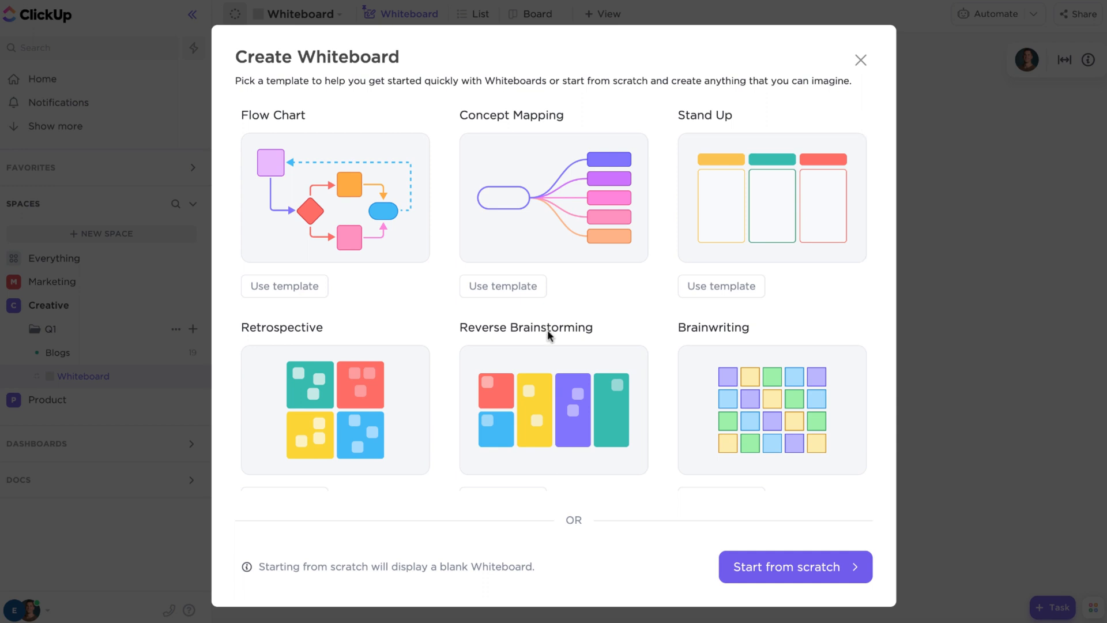
pyautogui.click(794, 567)
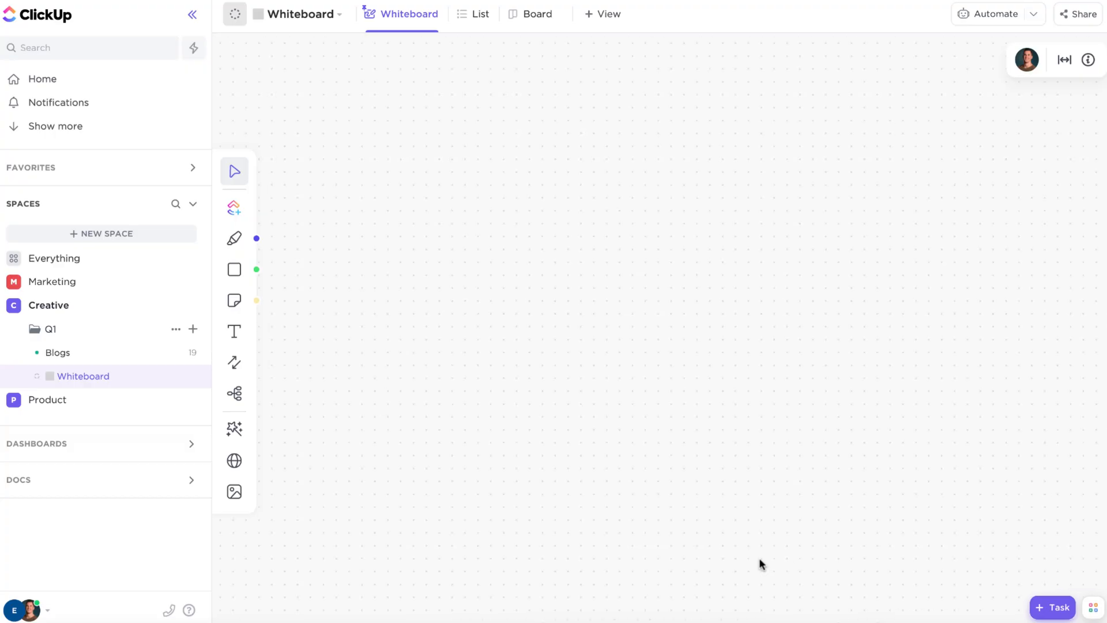
pyautogui.moveTo(223, 38)
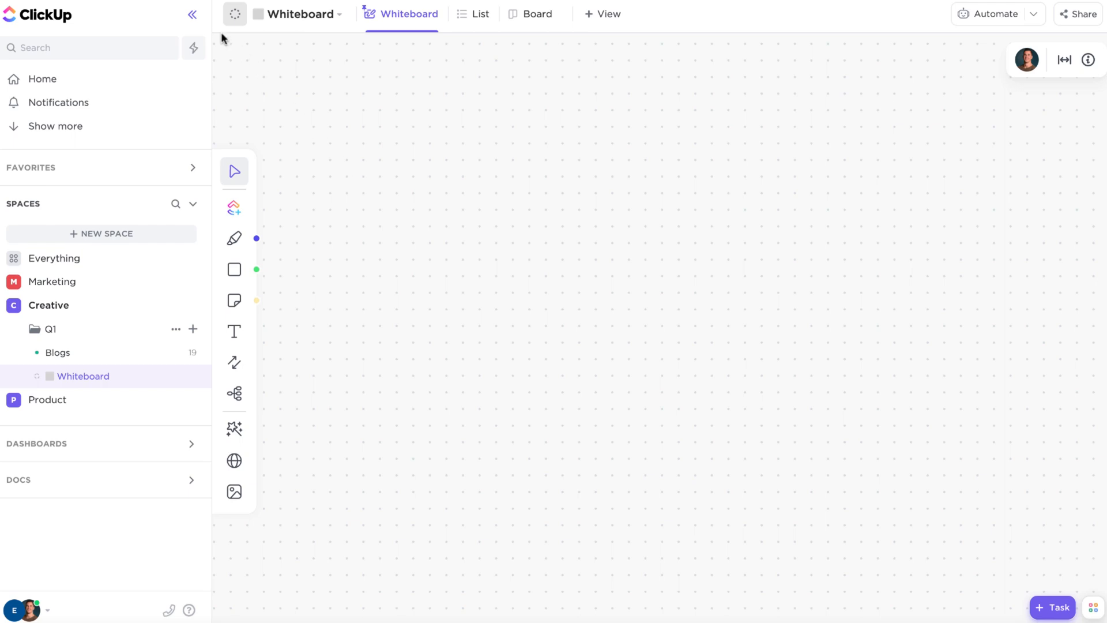
pyautogui.click(191, 14)
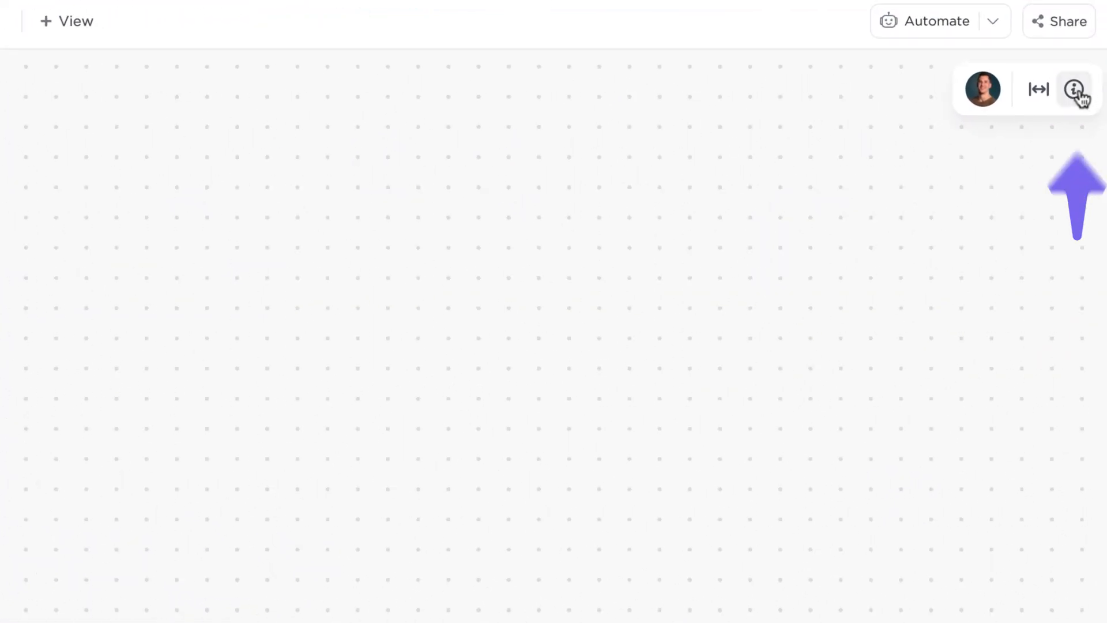
pyautogui.moveTo(1073, 89)
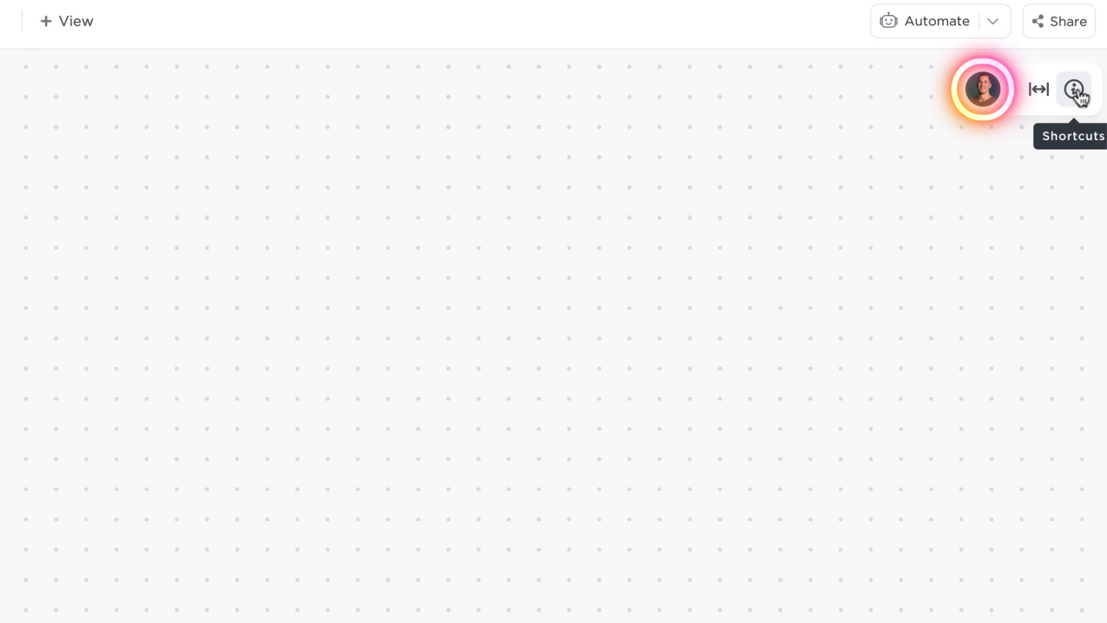
pyautogui.click(1073, 89)
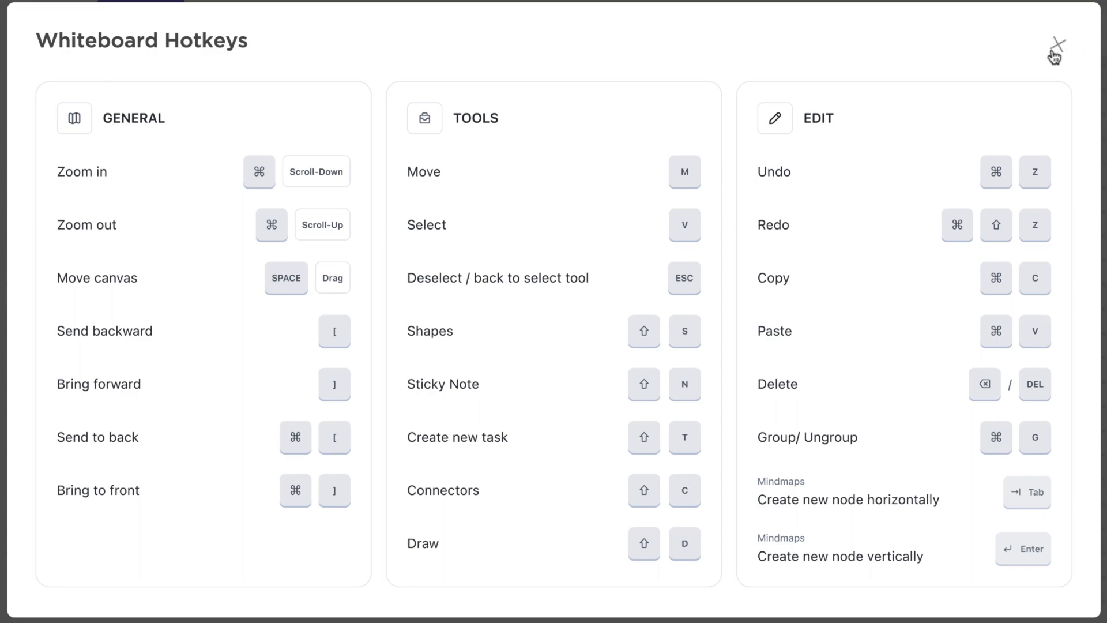
pyautogui.click(1055, 47)
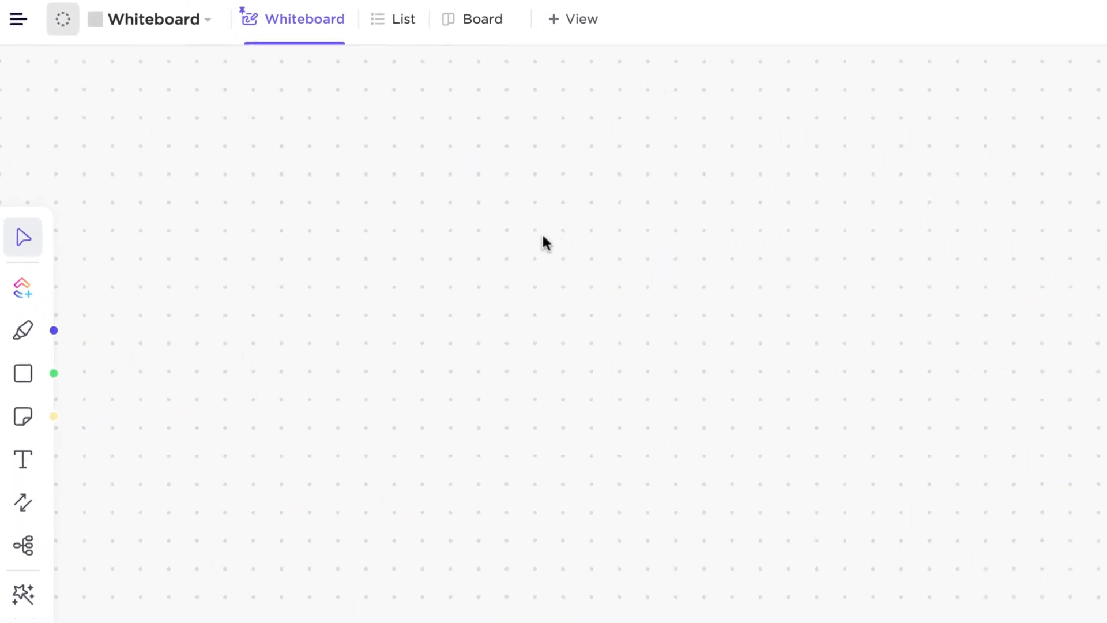
pyautogui.moveTo(23, 237)
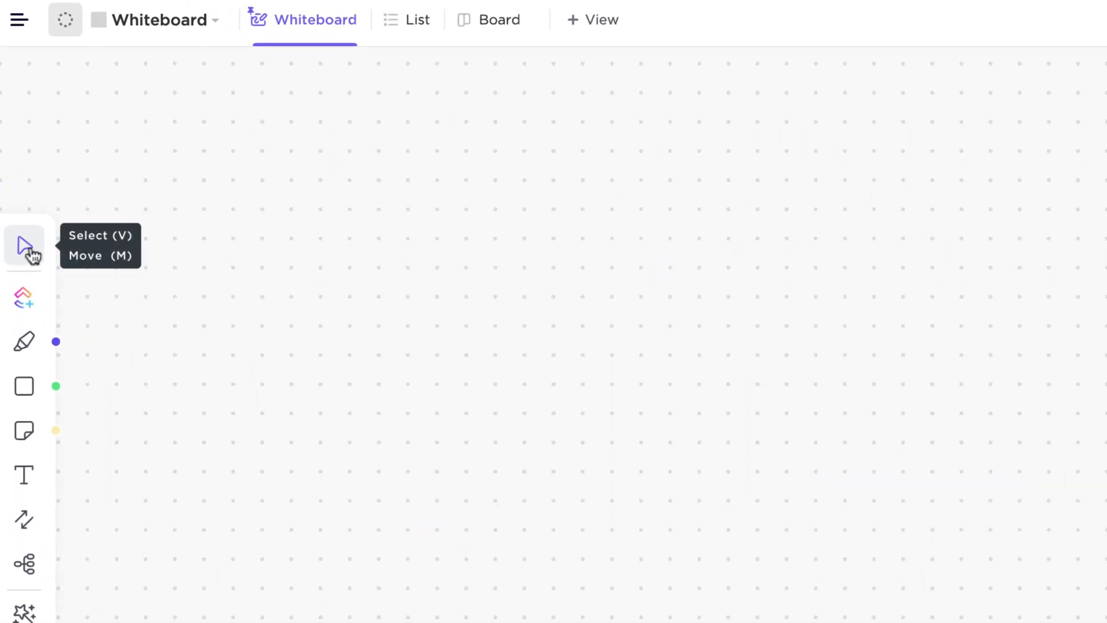
pyautogui.click(24, 245)
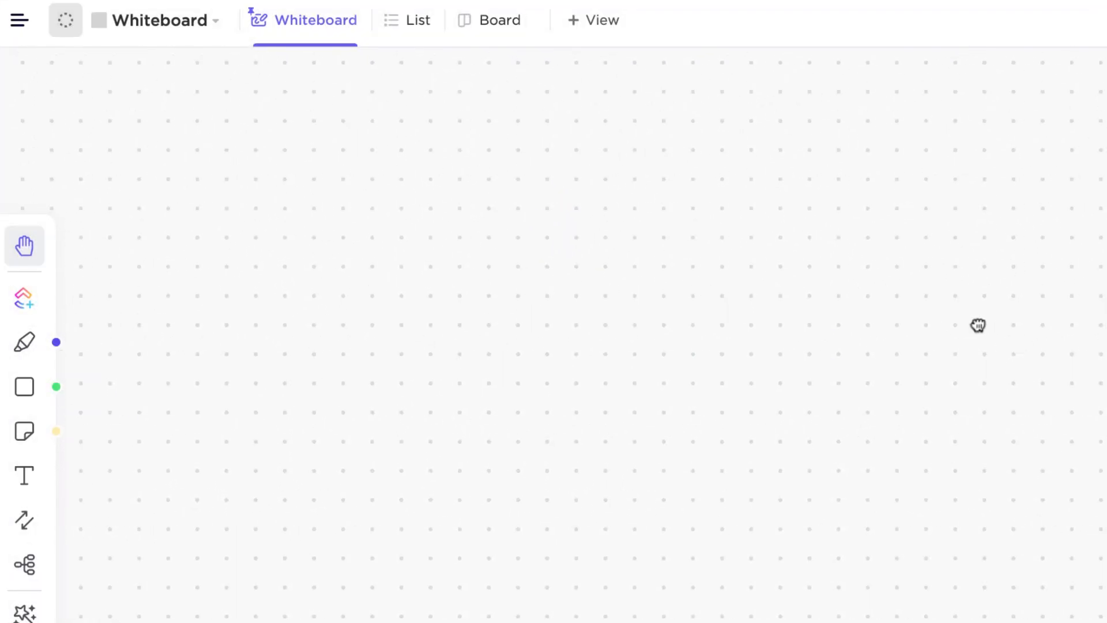
pyautogui.click(24, 245)
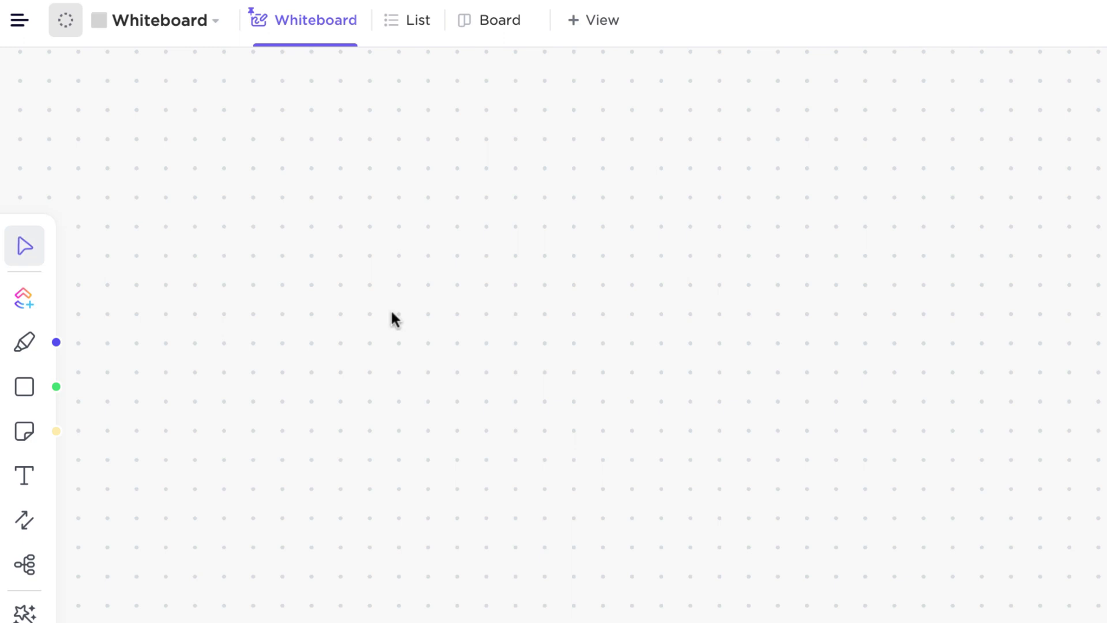
pyautogui.press('m')
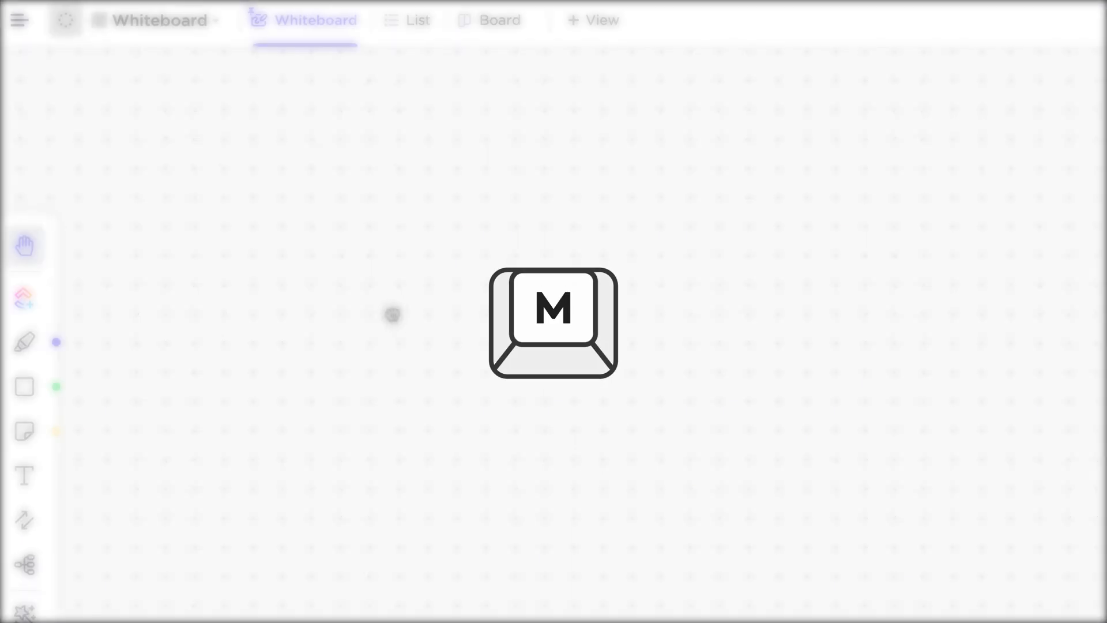
pyautogui.press('m')
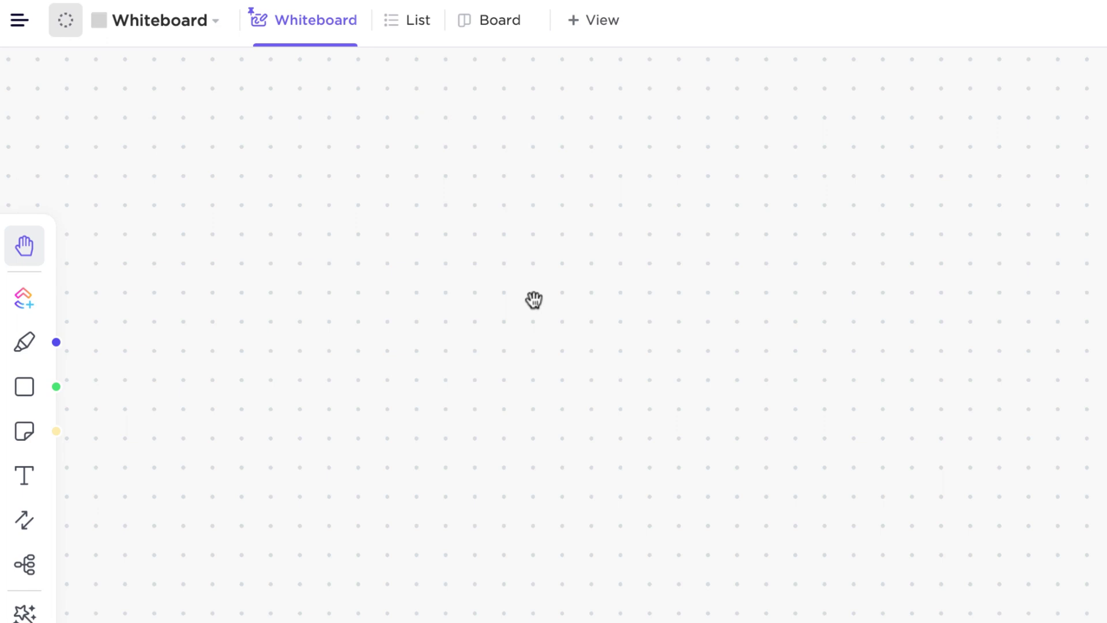
pyautogui.press('v')
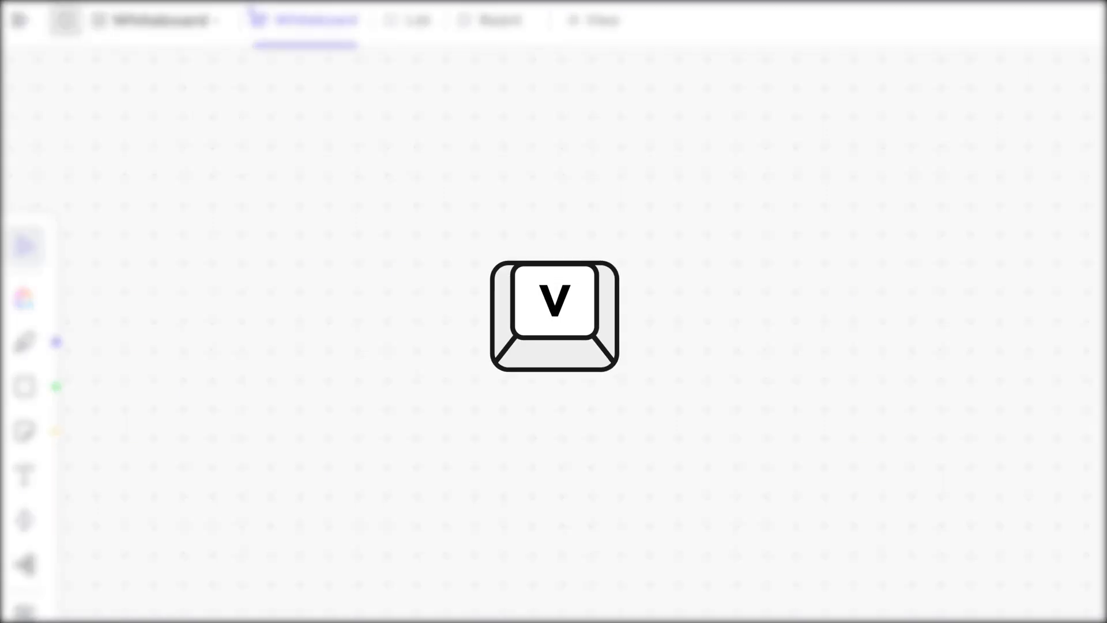
pyautogui.press('v')
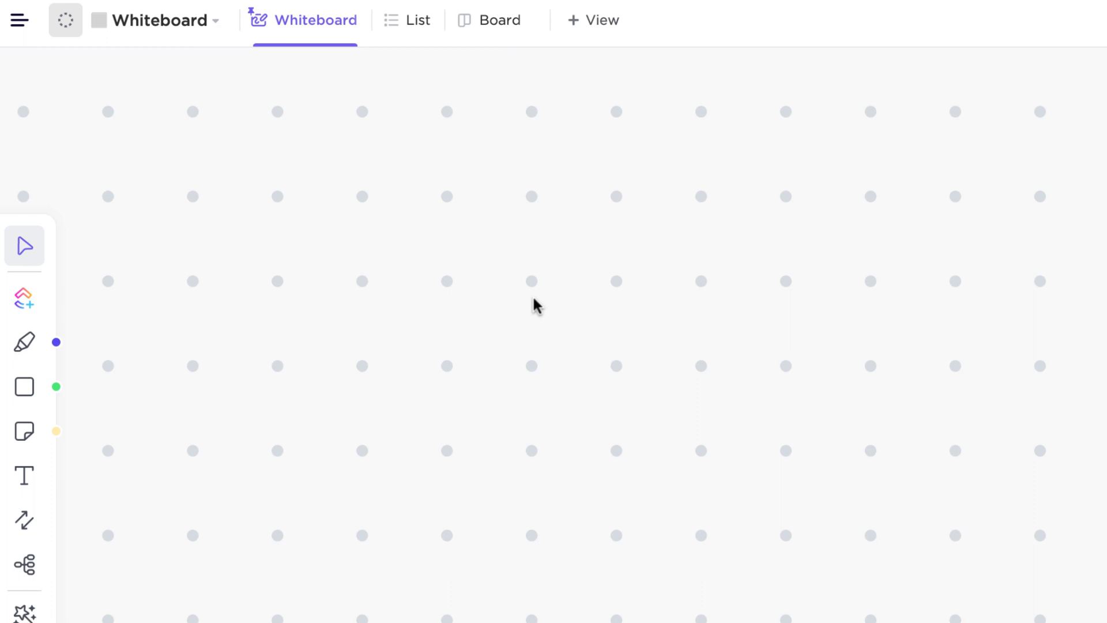
pyautogui.scroll(-3)
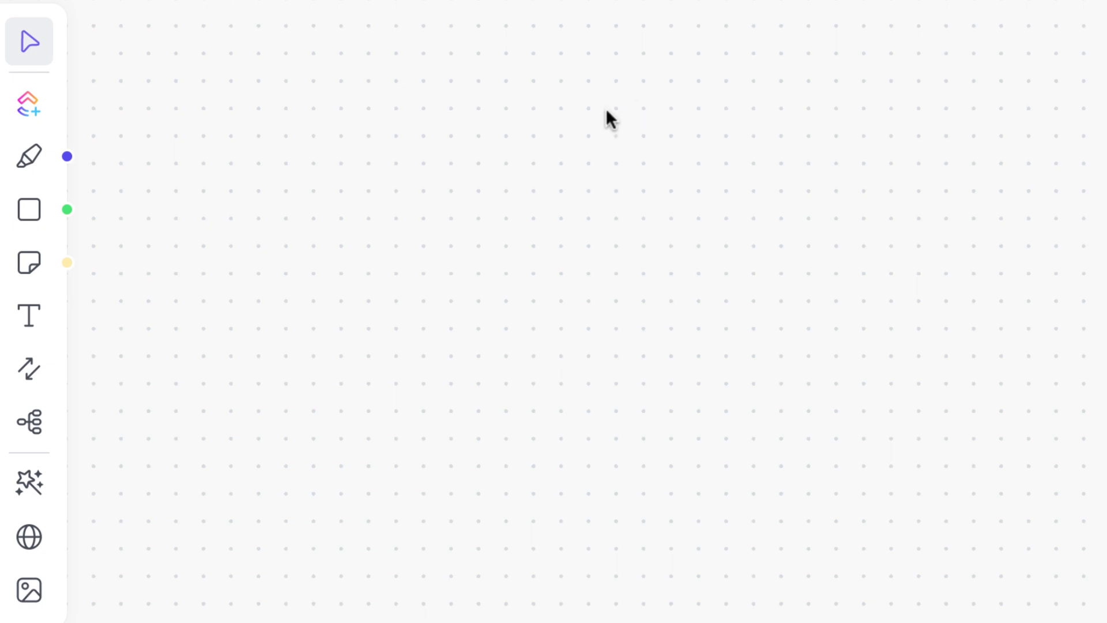
# Draw a green square, then place a green triangle below the square and circle
pyautogui.click(29, 208)
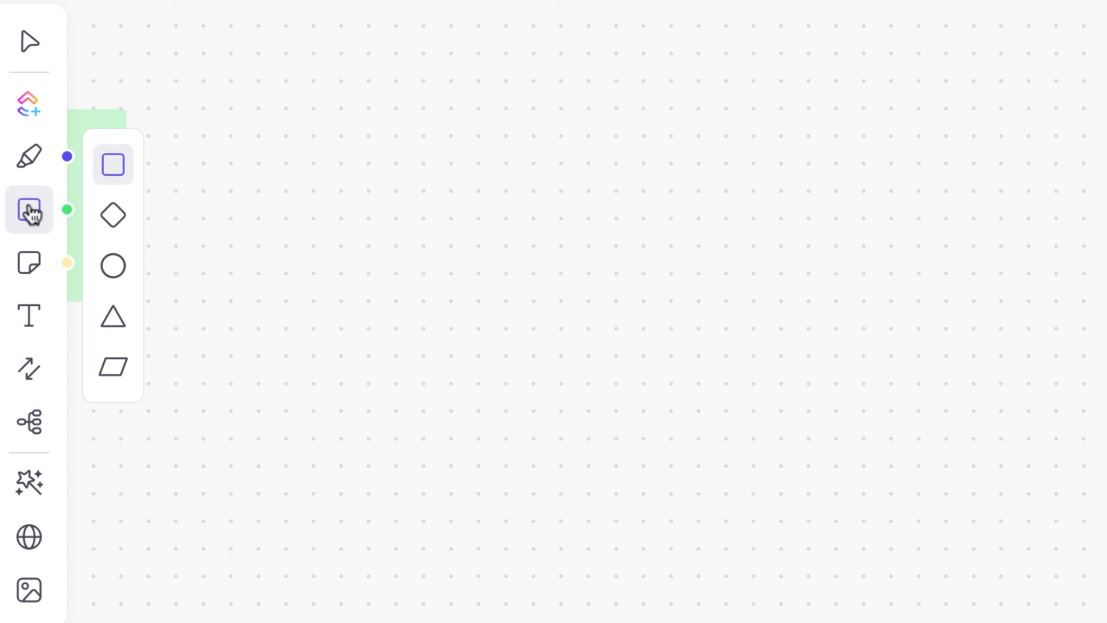
pyautogui.click(111, 167)
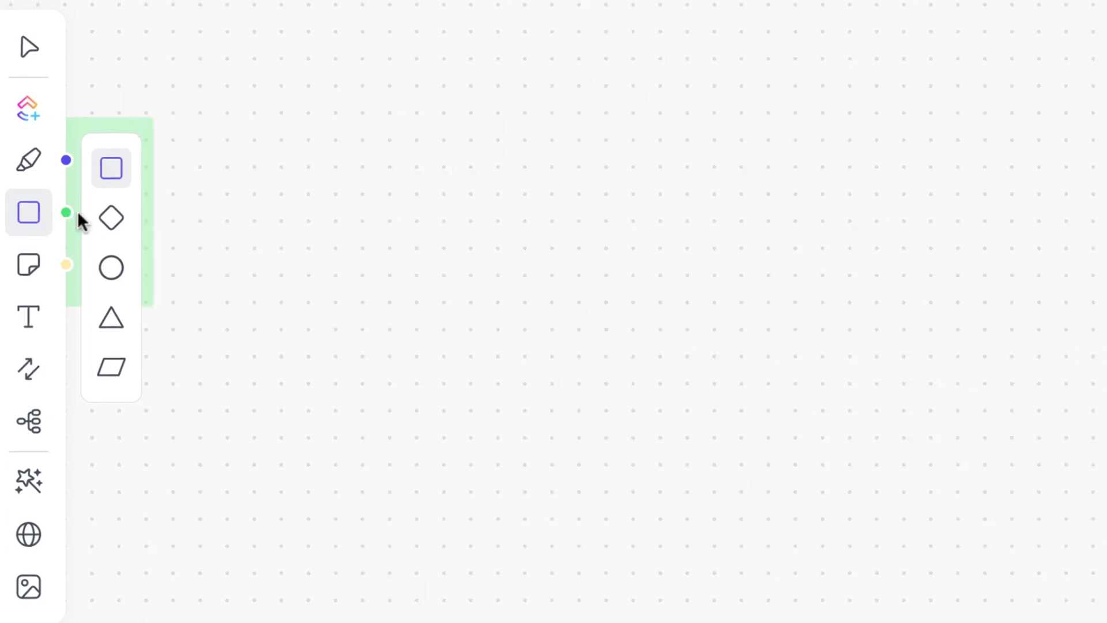
pyautogui.click(110, 168)
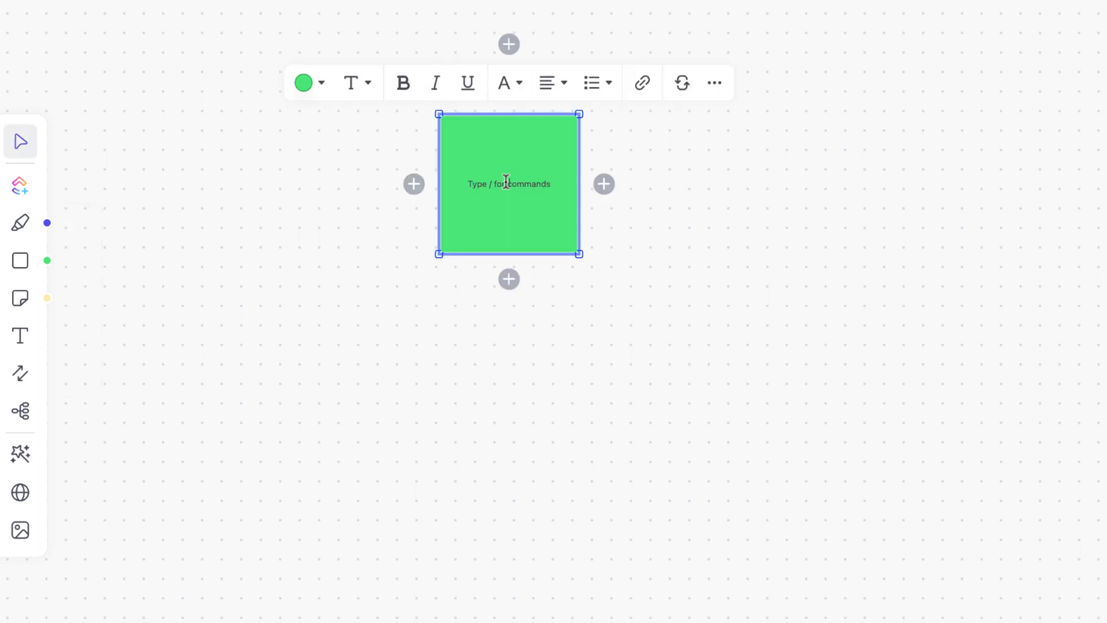
pyautogui.click(293, 248)
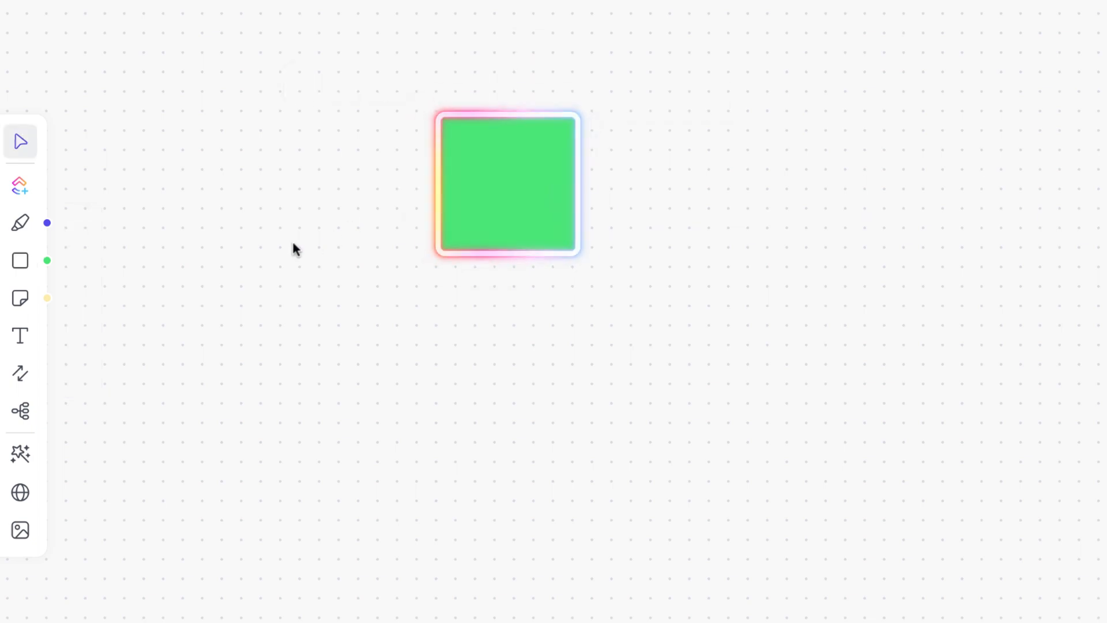
pyautogui.moveTo(289, 251)
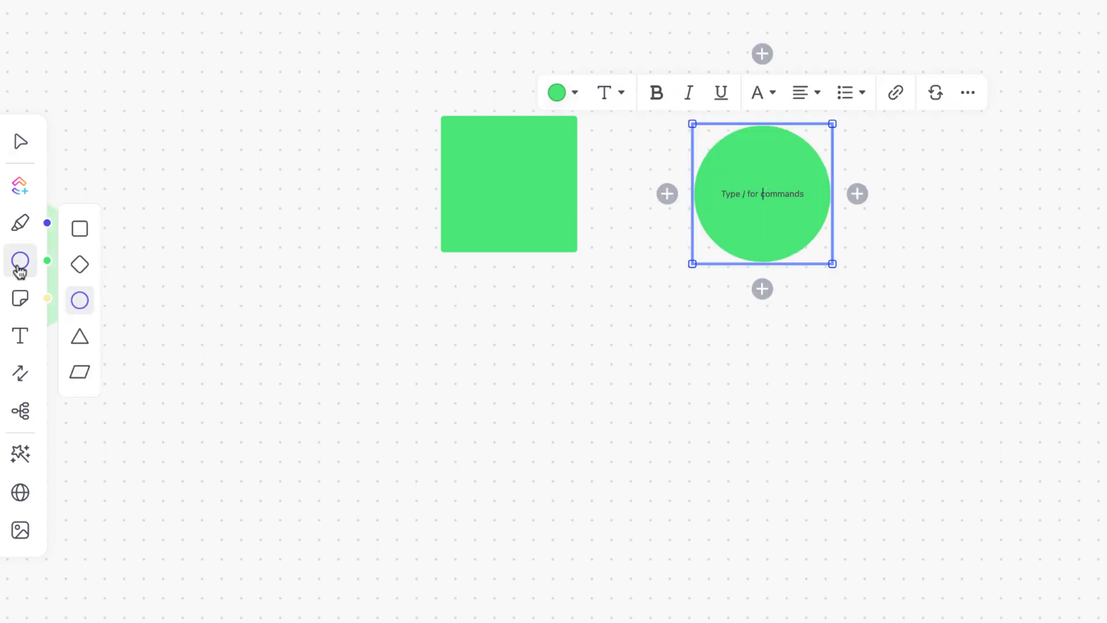
pyautogui.click(79, 336)
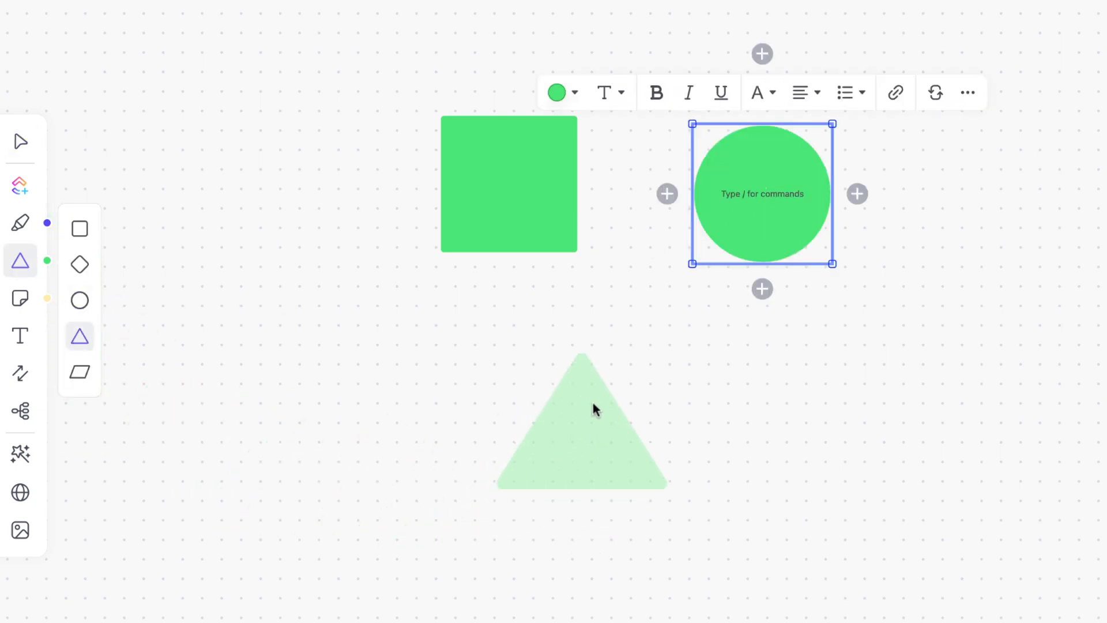
pyautogui.click(582, 423)
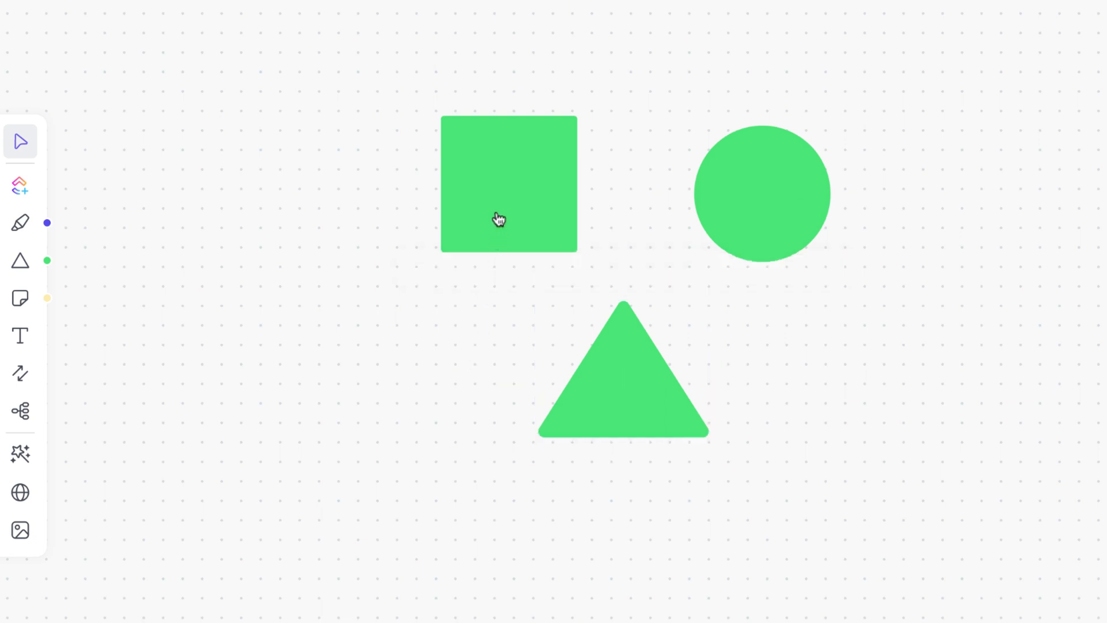
# Recolour the square blue, make the circle red and enlarge it
pyautogui.click(498, 219)
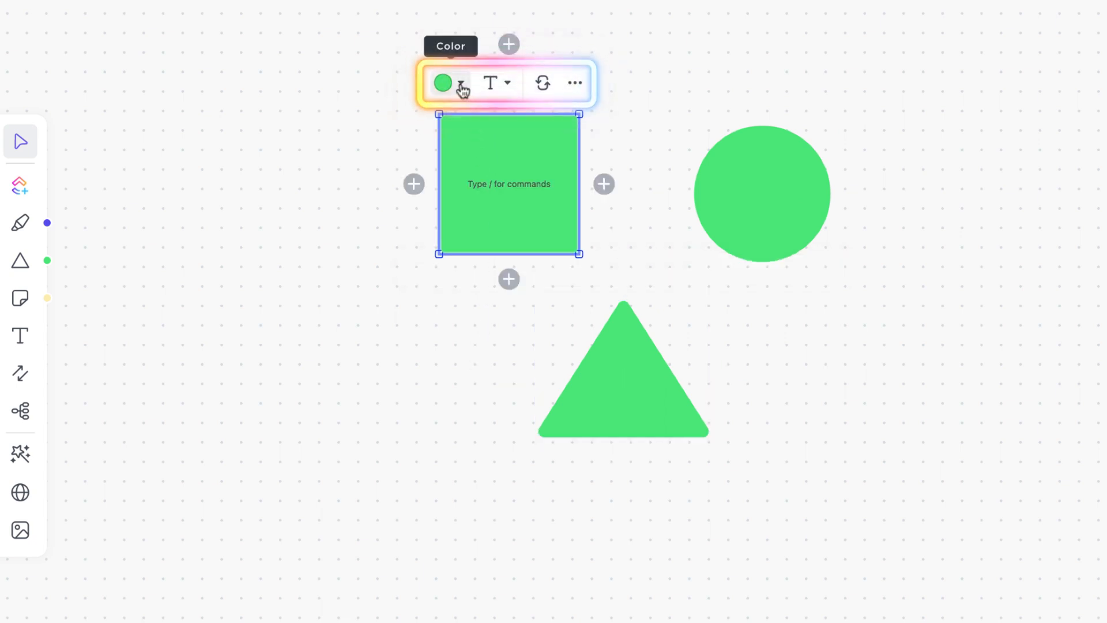
pyautogui.click(443, 83)
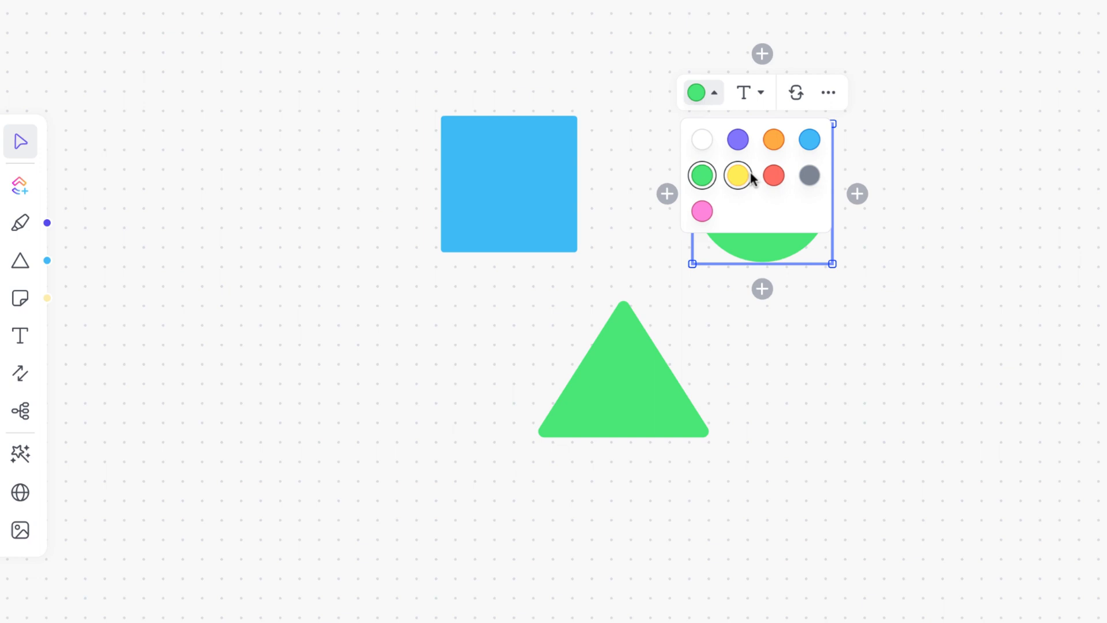
pyautogui.click(773, 176)
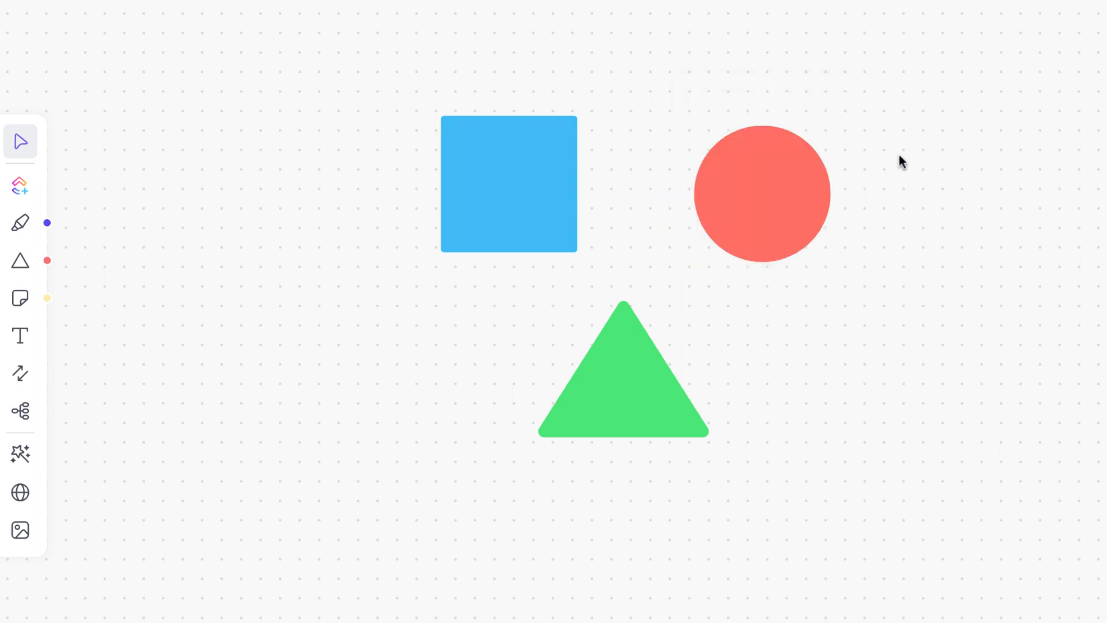
pyautogui.click(761, 193)
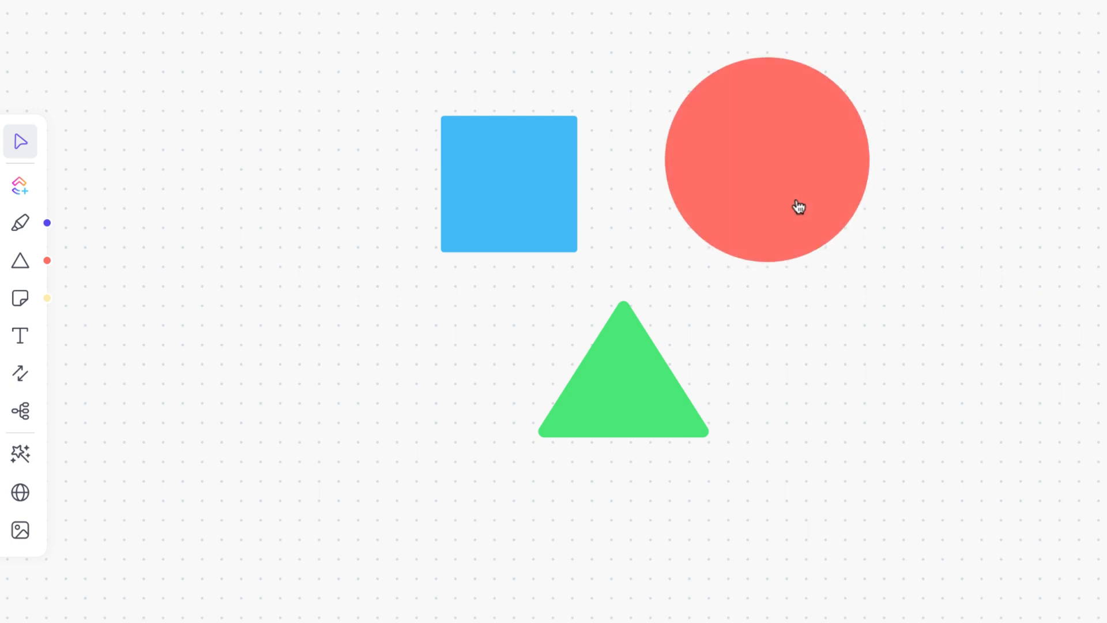
pyautogui.moveTo(764, 290)
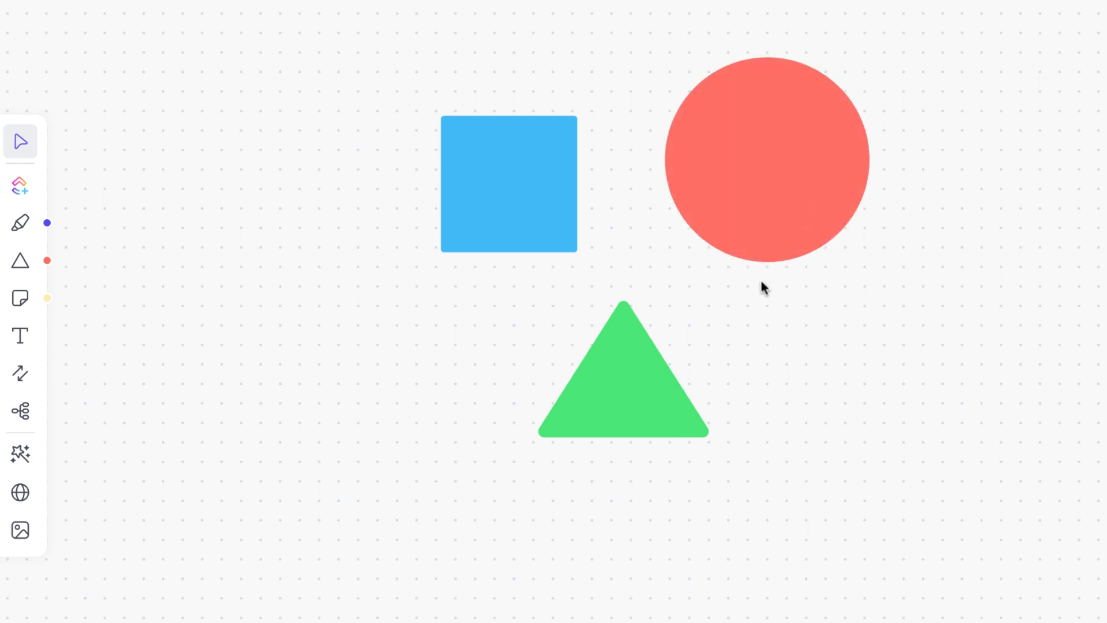
pyautogui.click(623, 369)
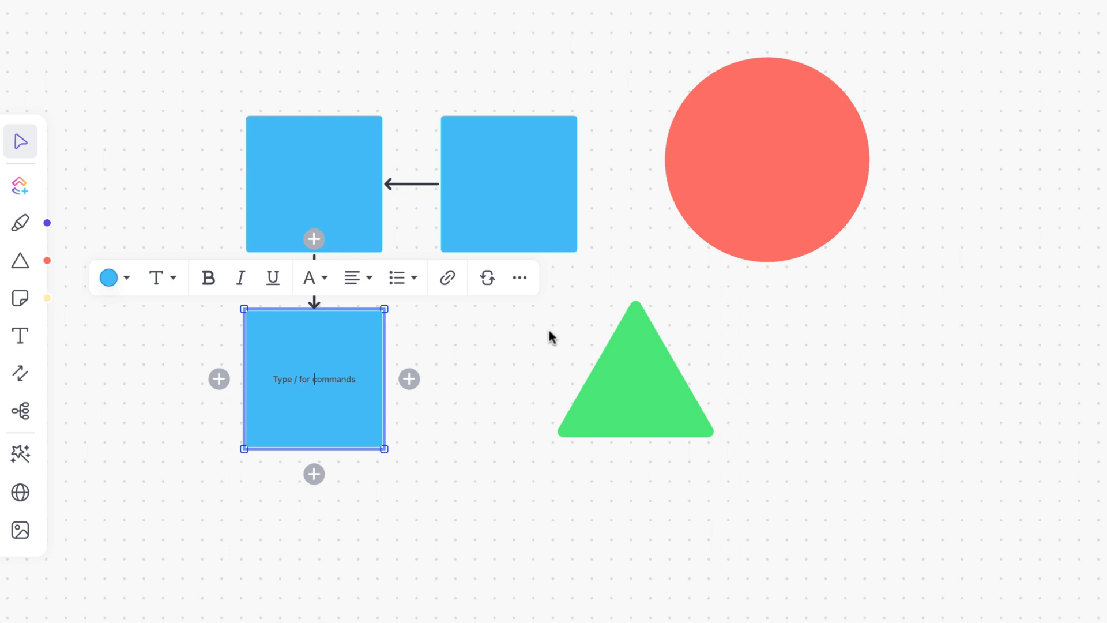
# Deselect the newly added blue square to finish the three-square arrow chain
pyautogui.click(550, 336)
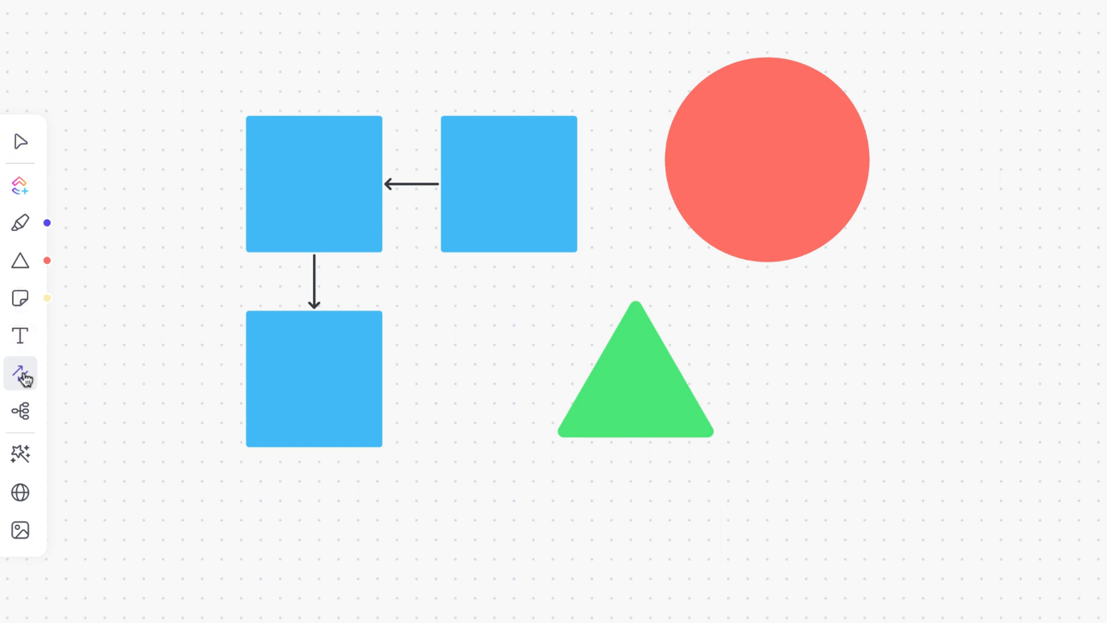
# Draw a connector from the bottom square to the triangle
pyautogui.click(315, 378)
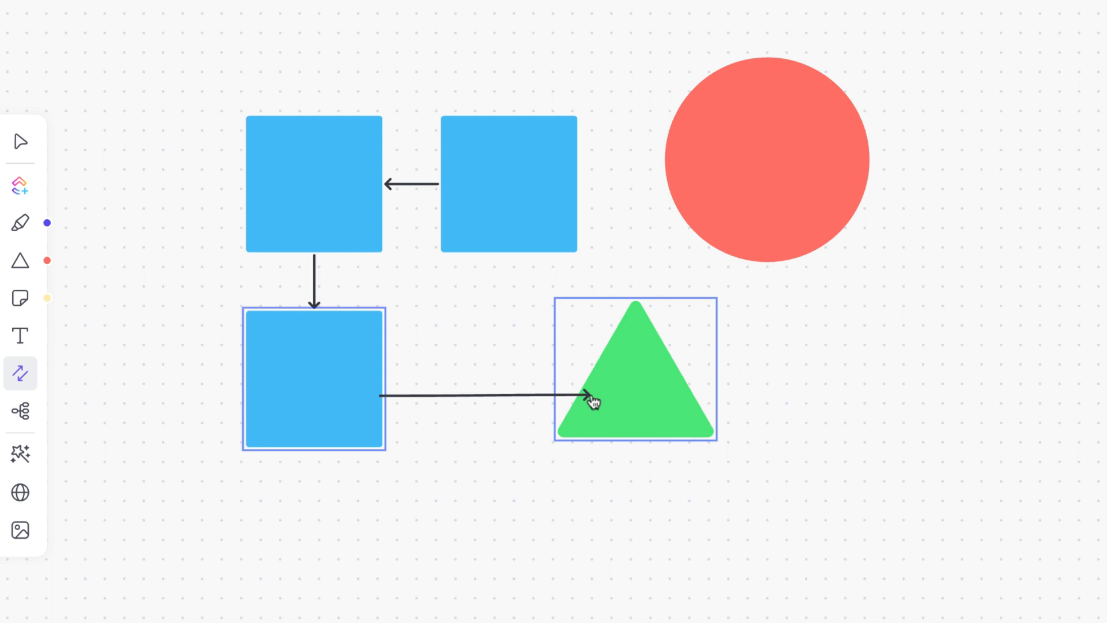
pyautogui.click(466, 396)
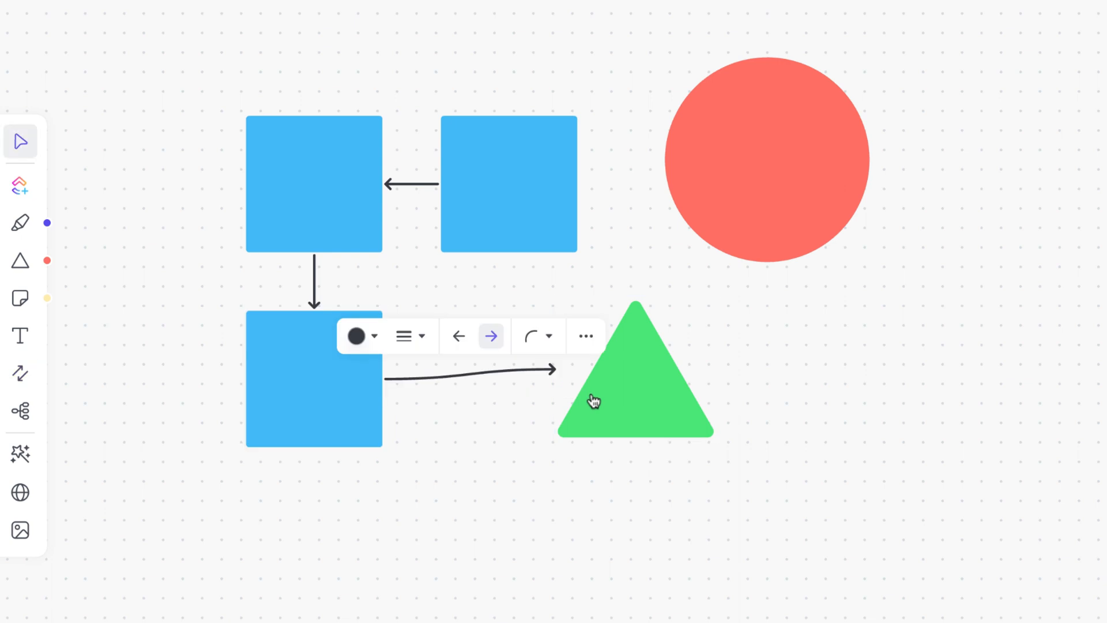
pyautogui.click(519, 424)
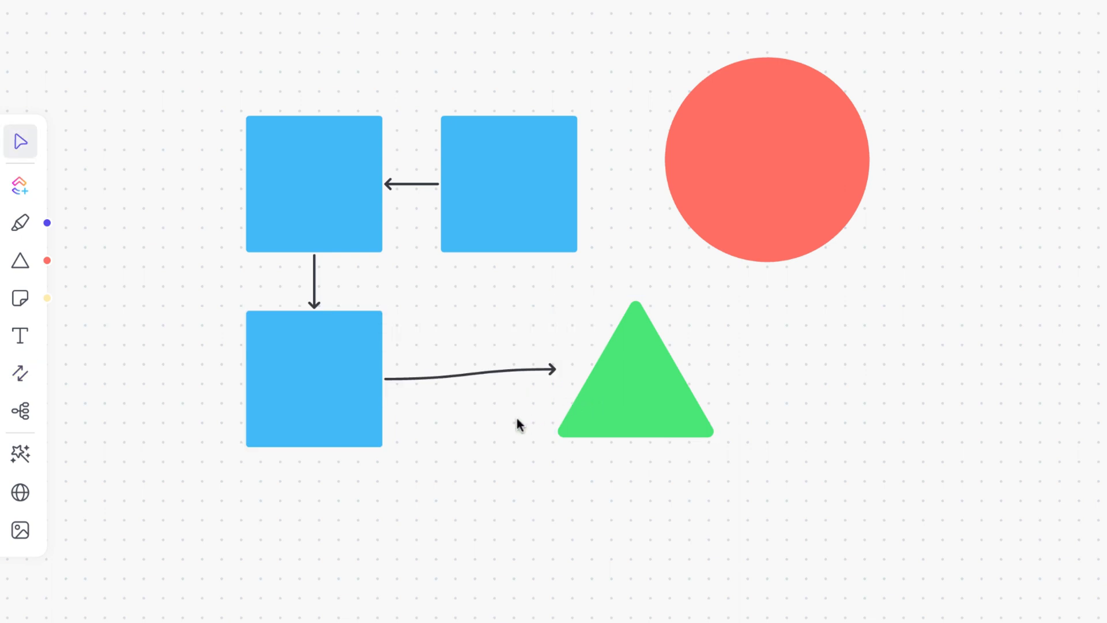
pyautogui.moveTo(479, 378)
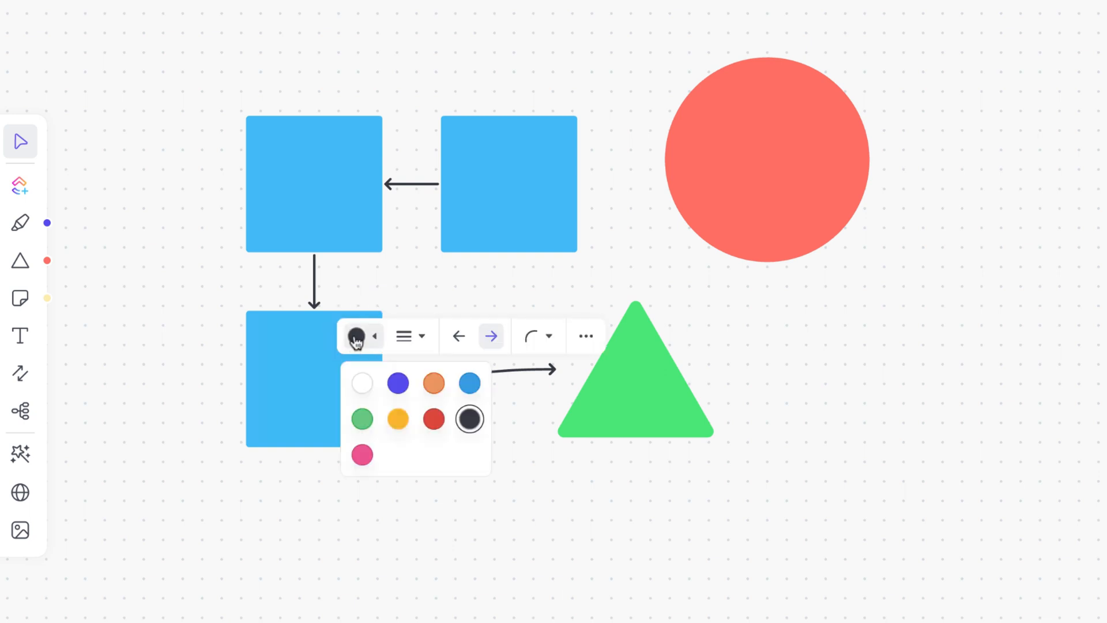
# Make the connector yellow with arrowheads on both ends and elbow routing
pyautogui.click(396, 418)
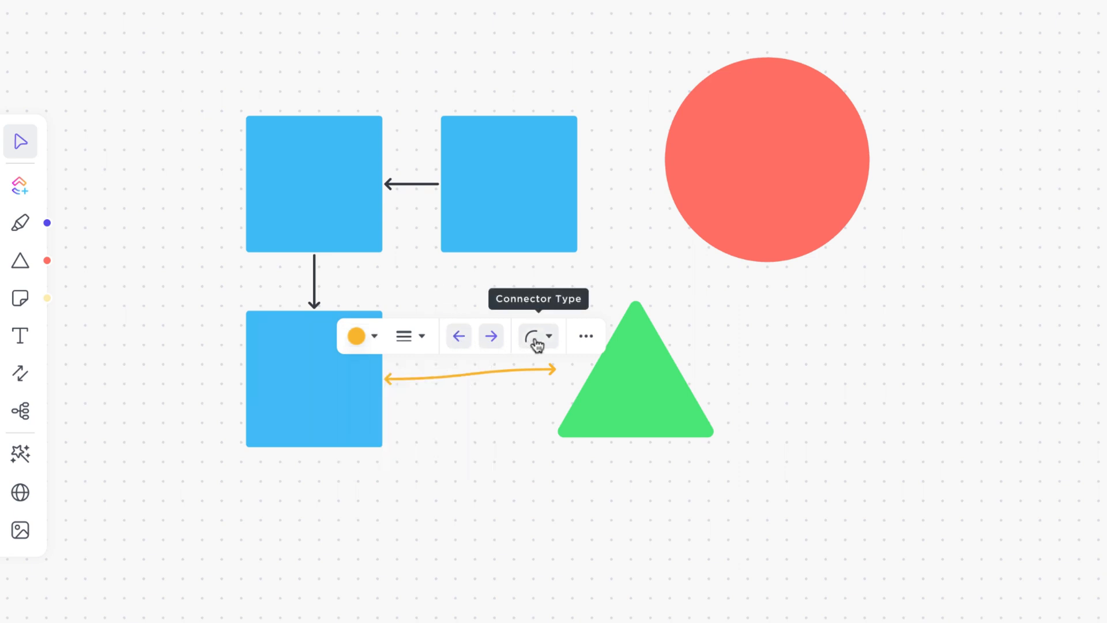
pyautogui.click(533, 335)
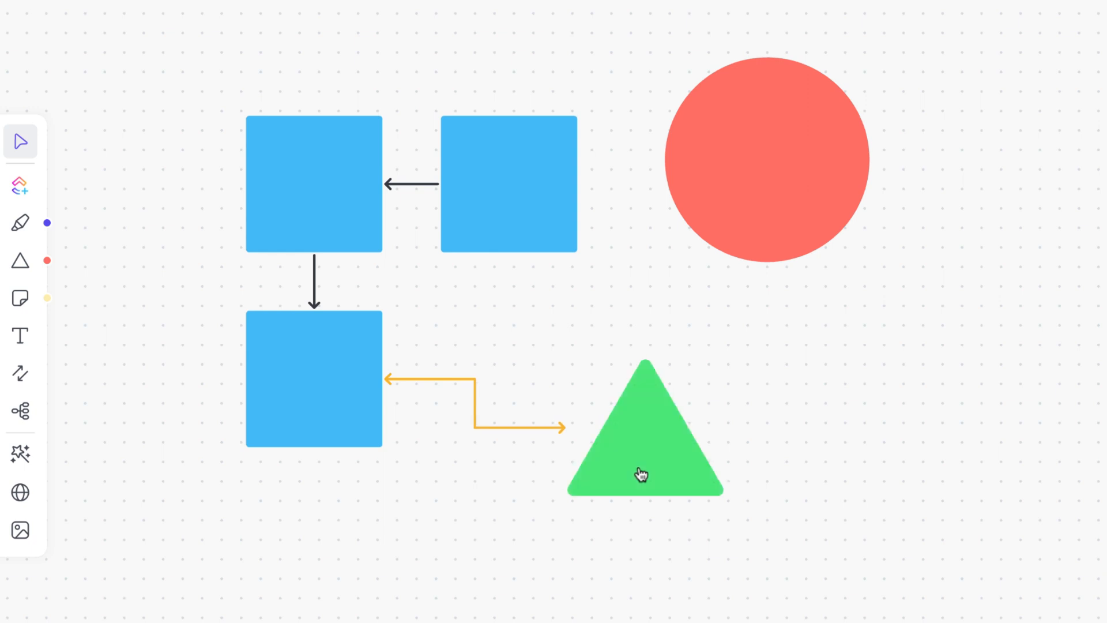
pyautogui.click(473, 381)
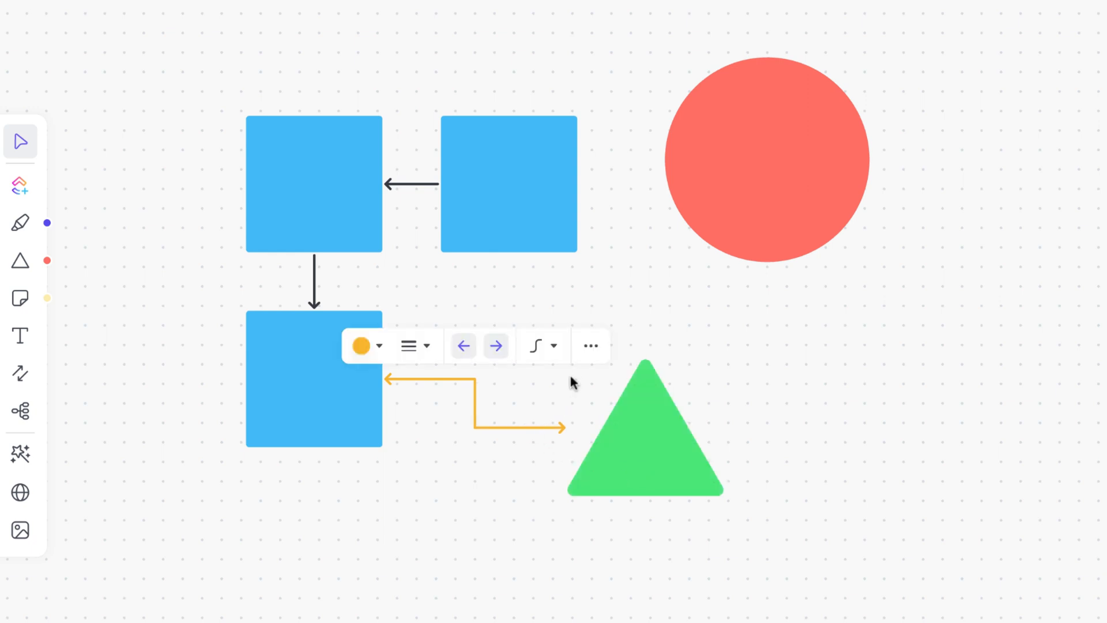
pyautogui.click(589, 345)
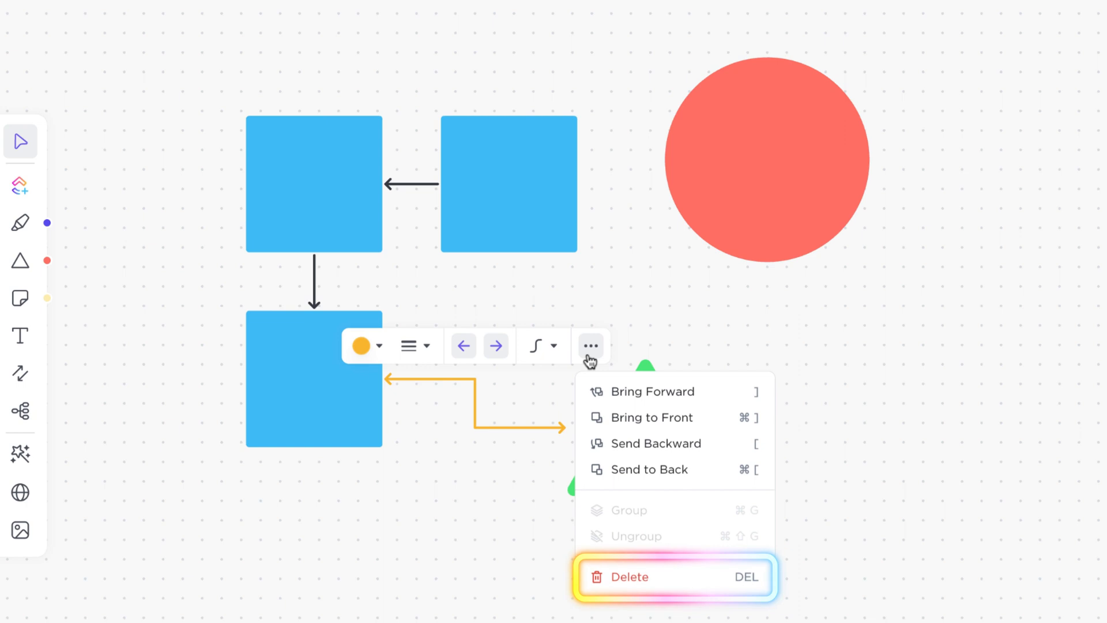
pyautogui.moveTo(641, 342)
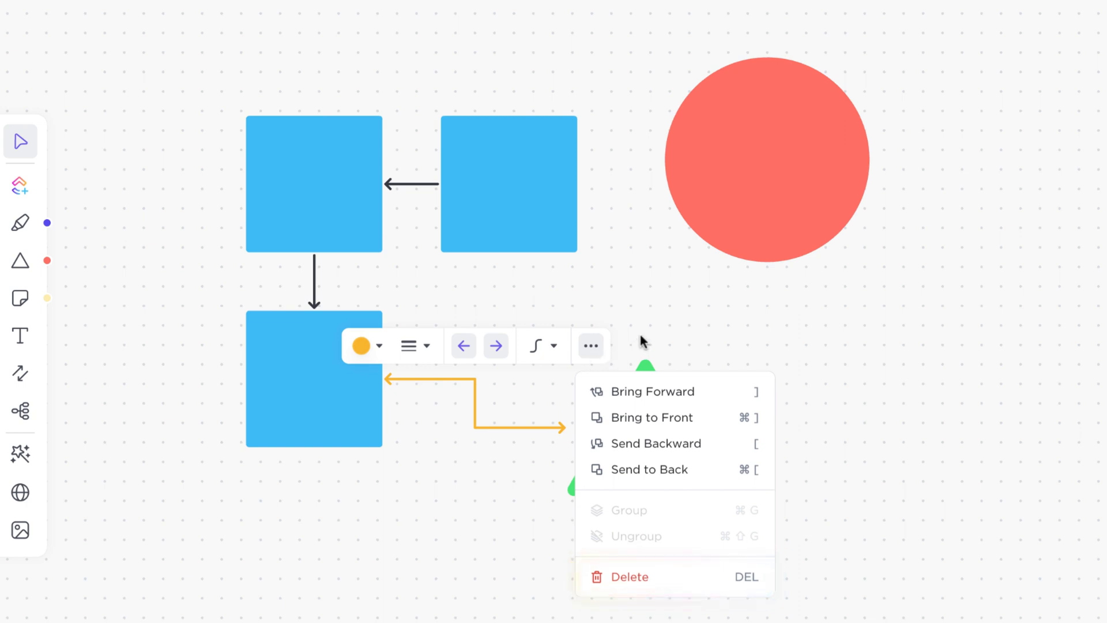
pyautogui.click(641, 341)
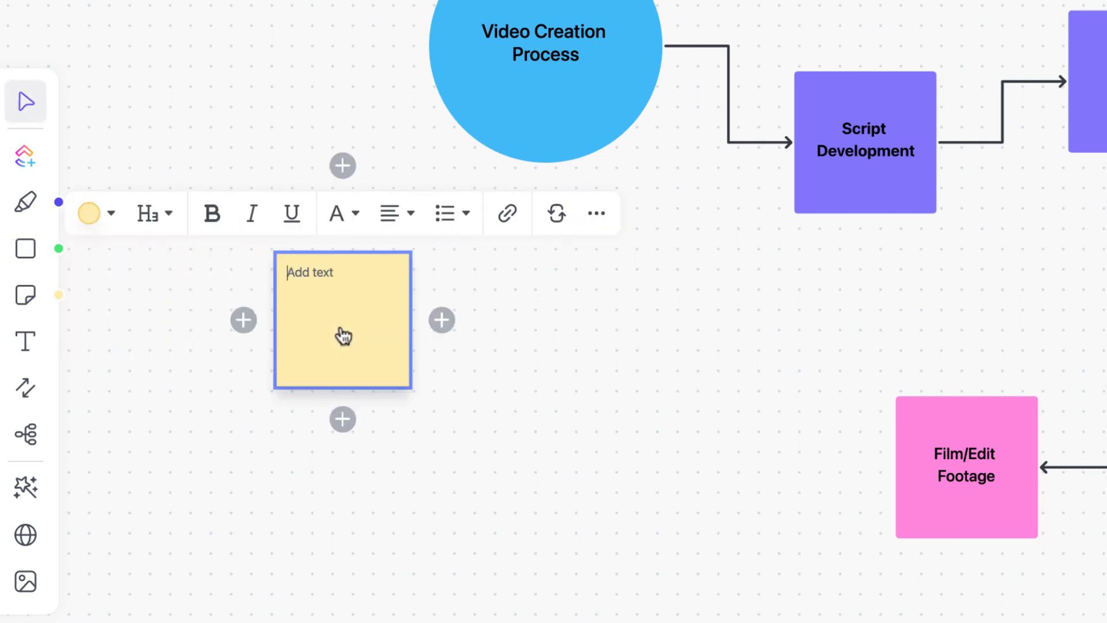
# Write 'Video ideas' in bold on the sticky note and add a blank note below
pyautogui.write('Video ideas')
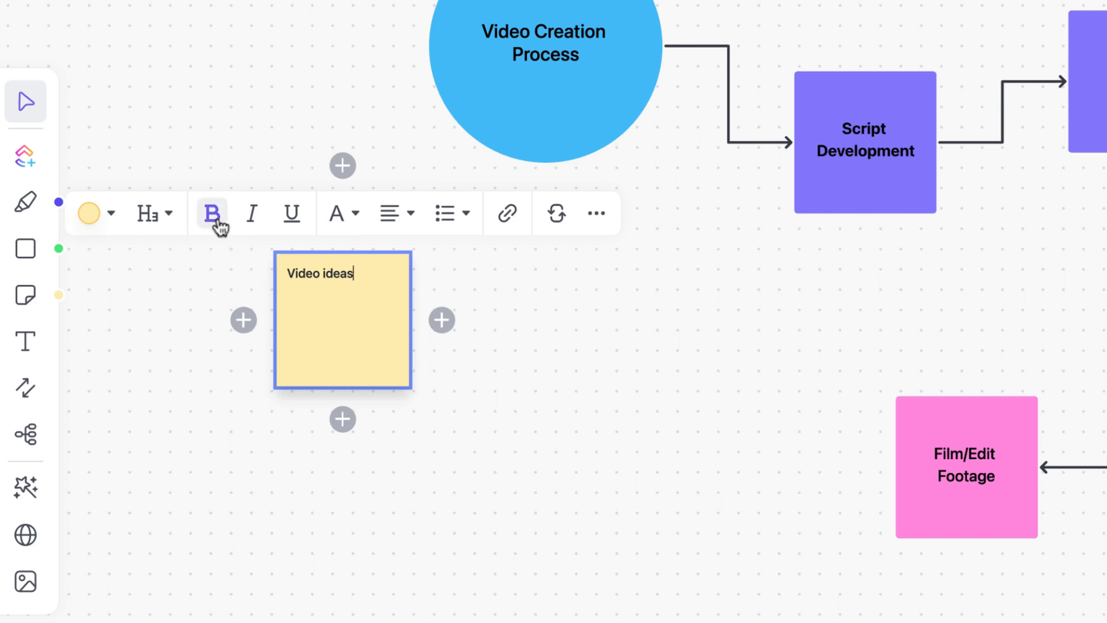
pyautogui.click(148, 212)
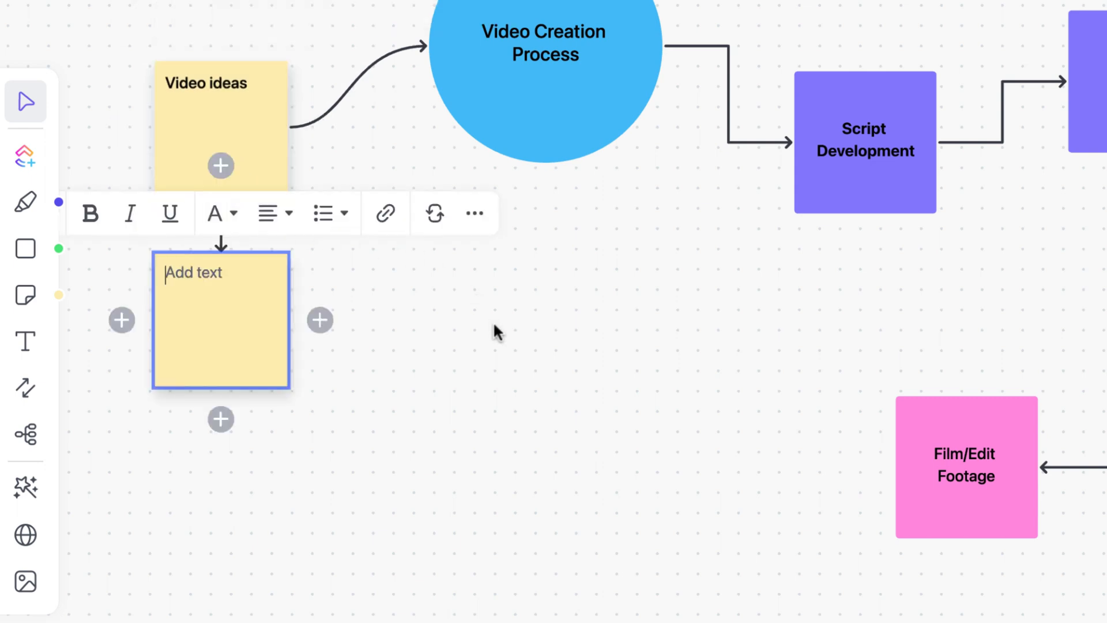
pyautogui.click(494, 332)
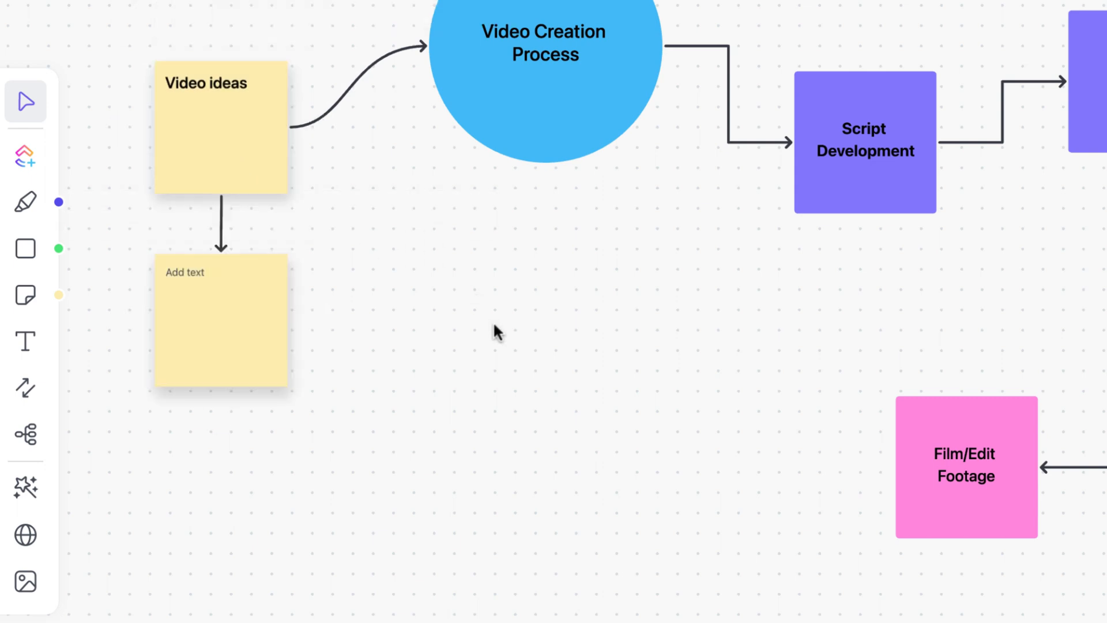
pyautogui.moveTo(26, 202)
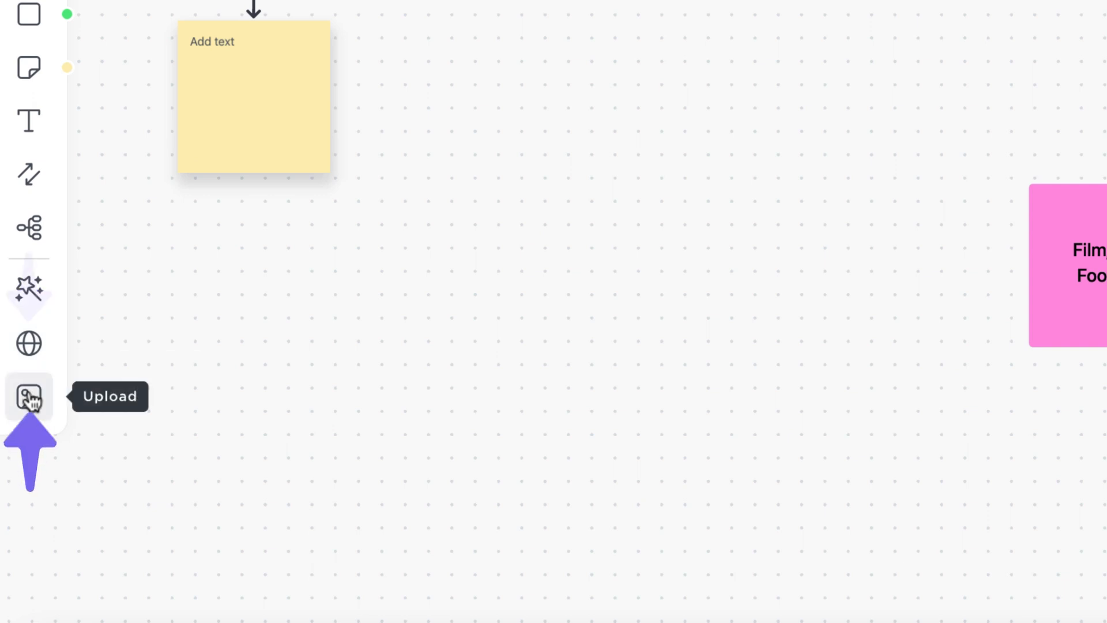
pyautogui.moveTo(29, 343)
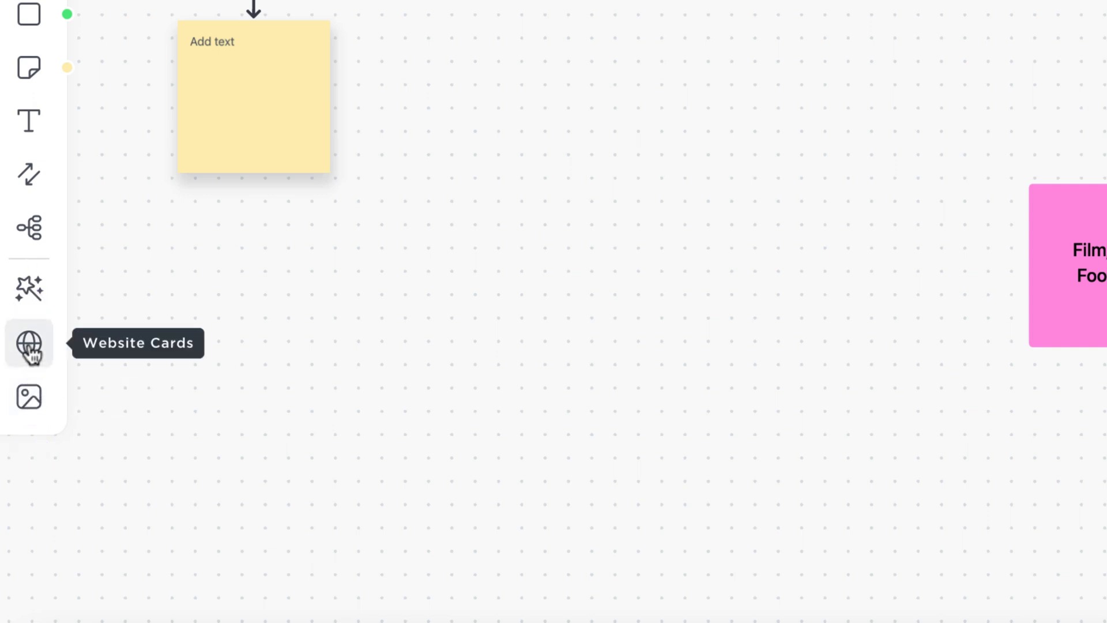
pyautogui.click(29, 345)
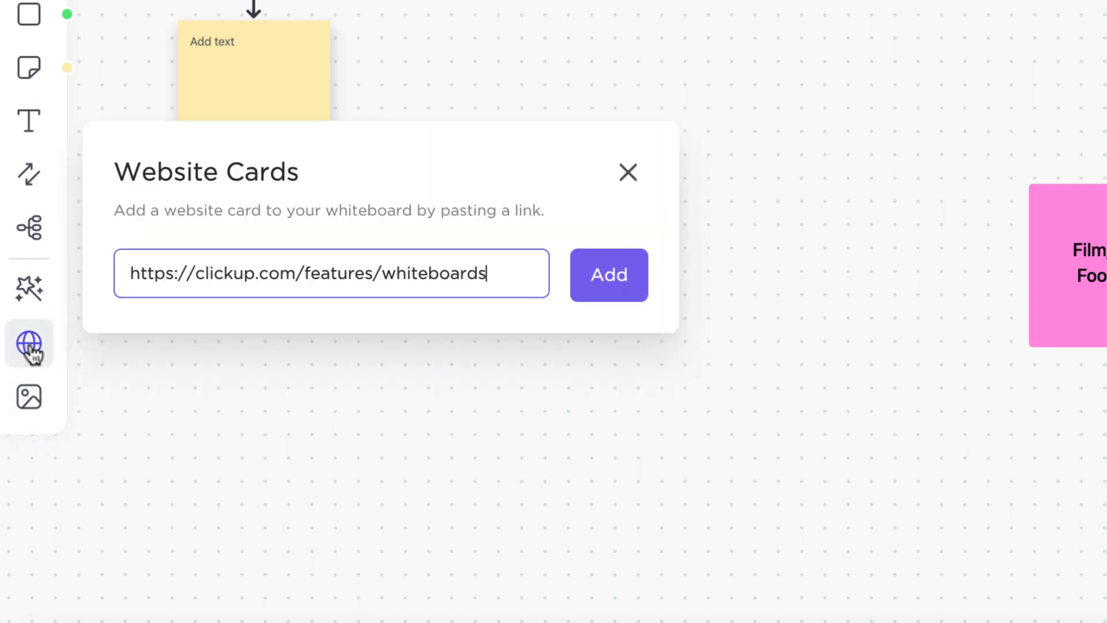
pyautogui.click(607, 274)
pyautogui.write('sc')
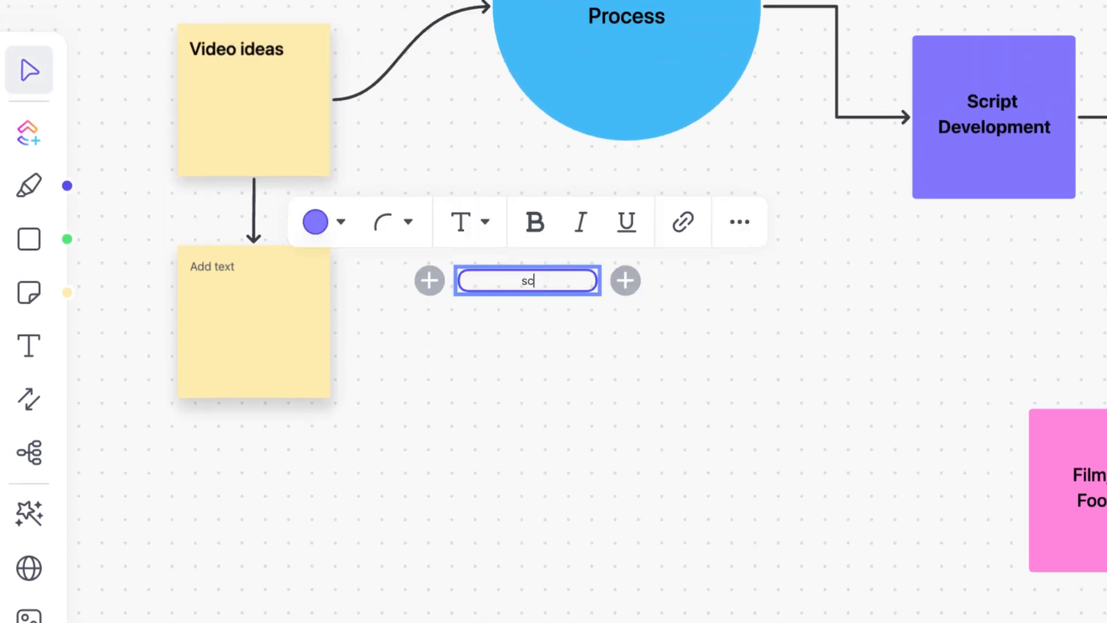
# Add a 'hire crew' mind map node beside 'scout locations'
pyautogui.click(624, 281)
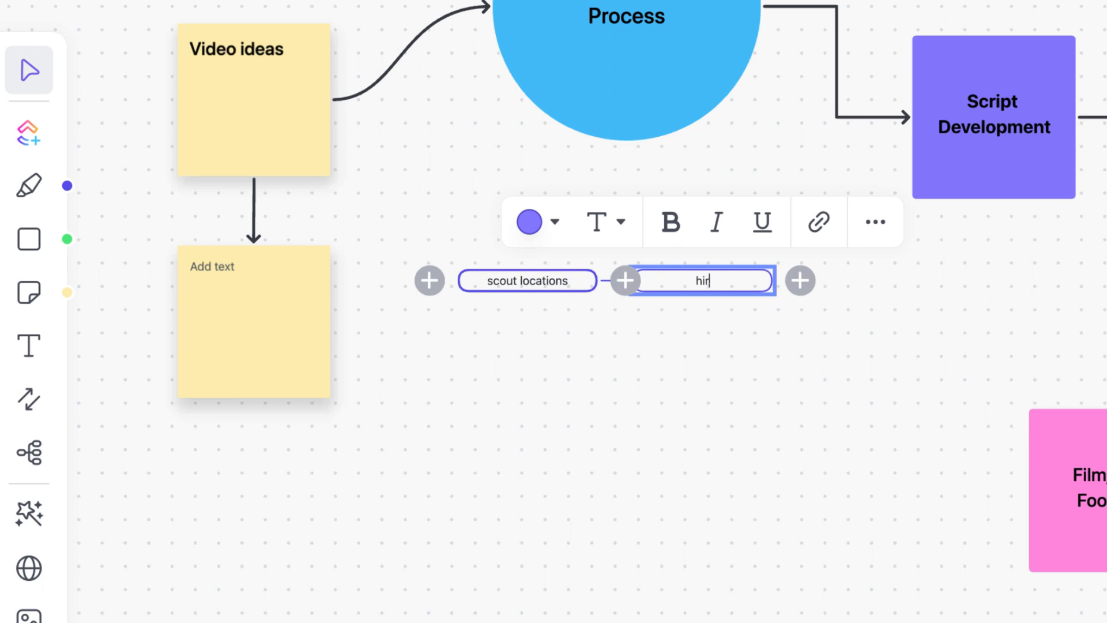
pyautogui.write('e crew')
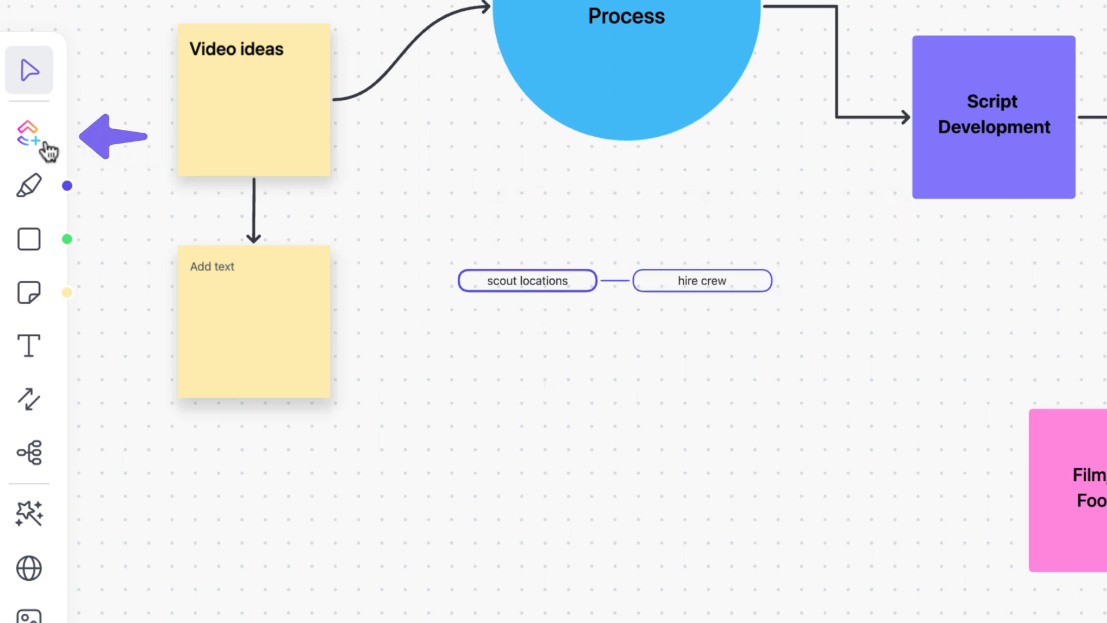
# Place the '5 Hacks to Optimize Your Expense Management…' task card, then check its details
pyautogui.click(28, 134)
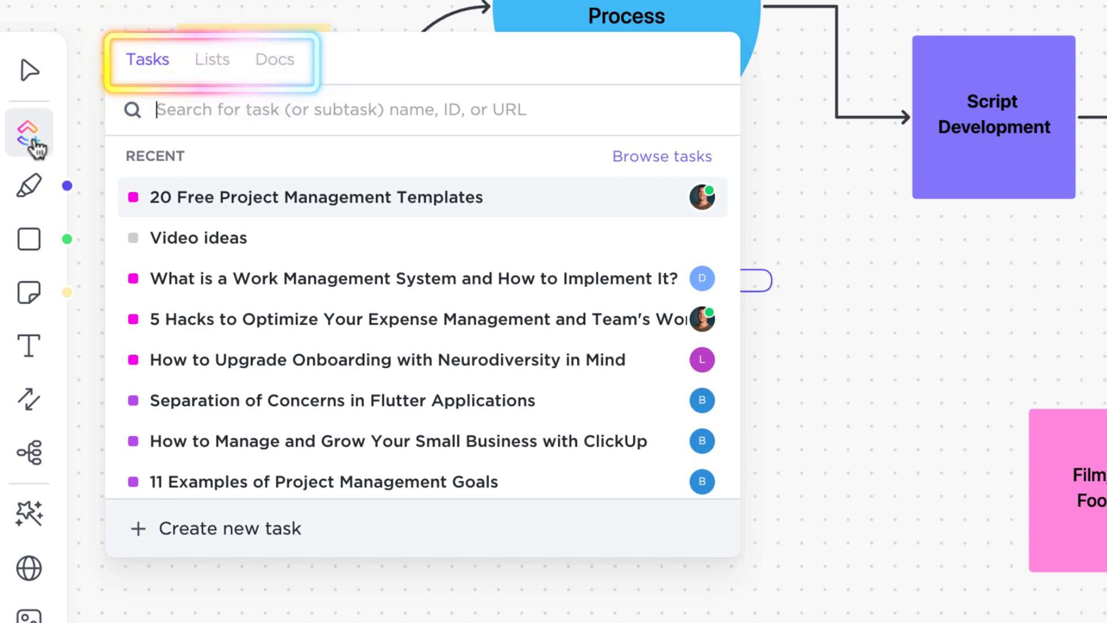
pyautogui.moveTo(222, 308)
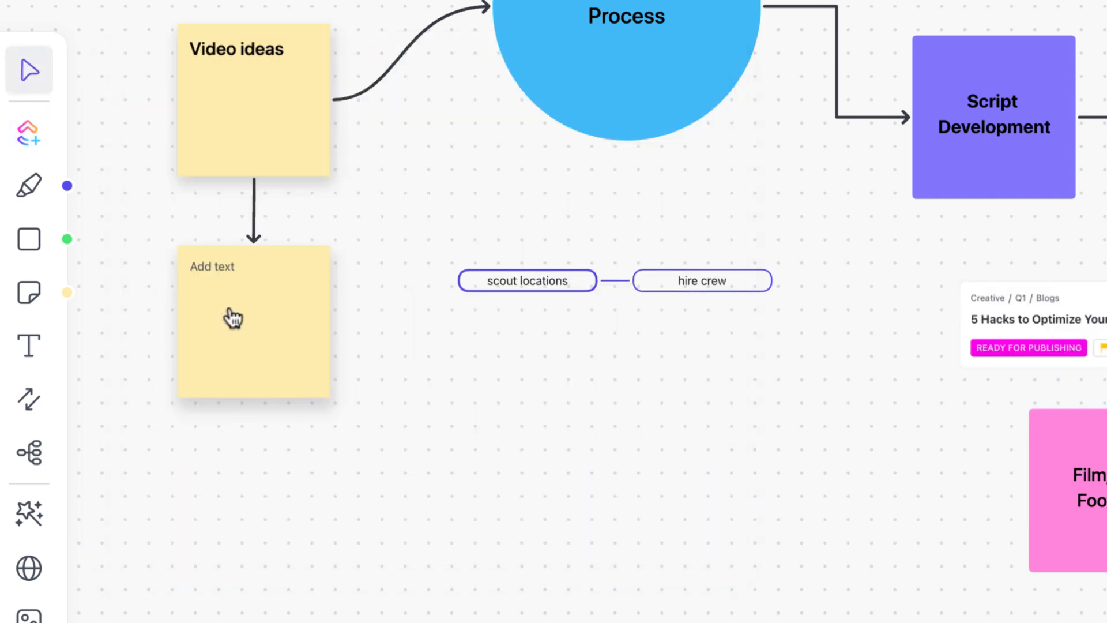
pyautogui.click(29, 134)
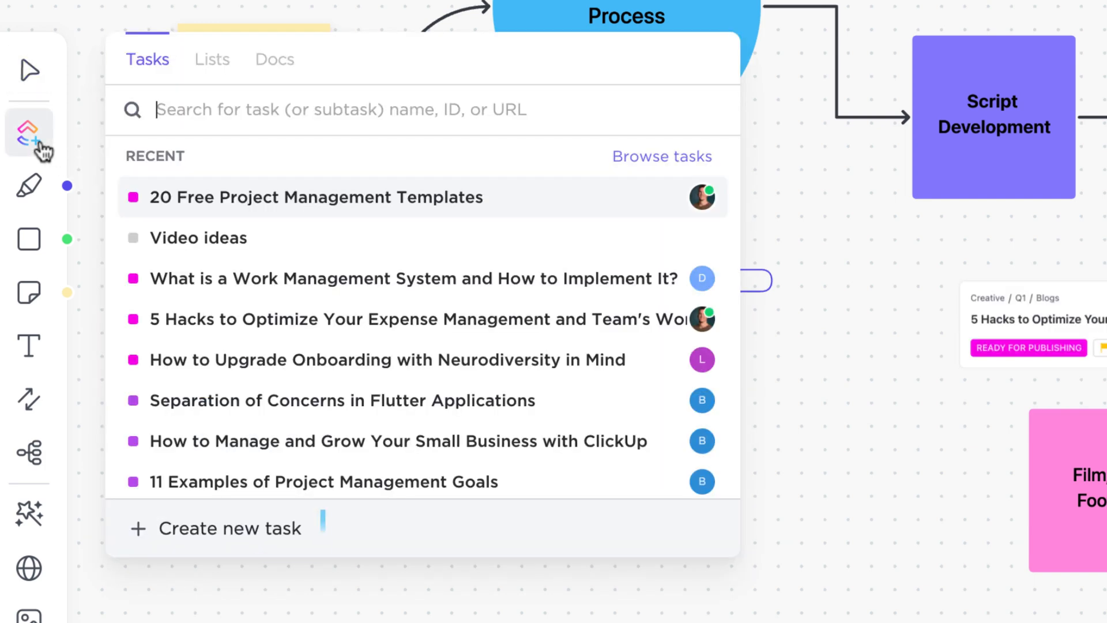
pyautogui.moveTo(215, 528)
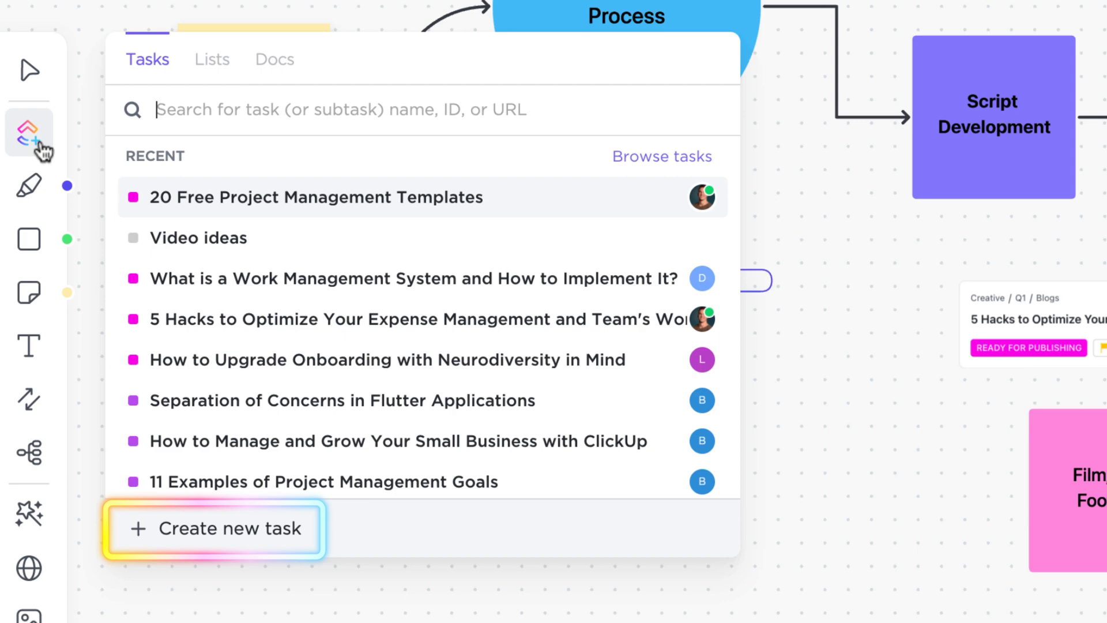
pyautogui.moveTo(45, 157)
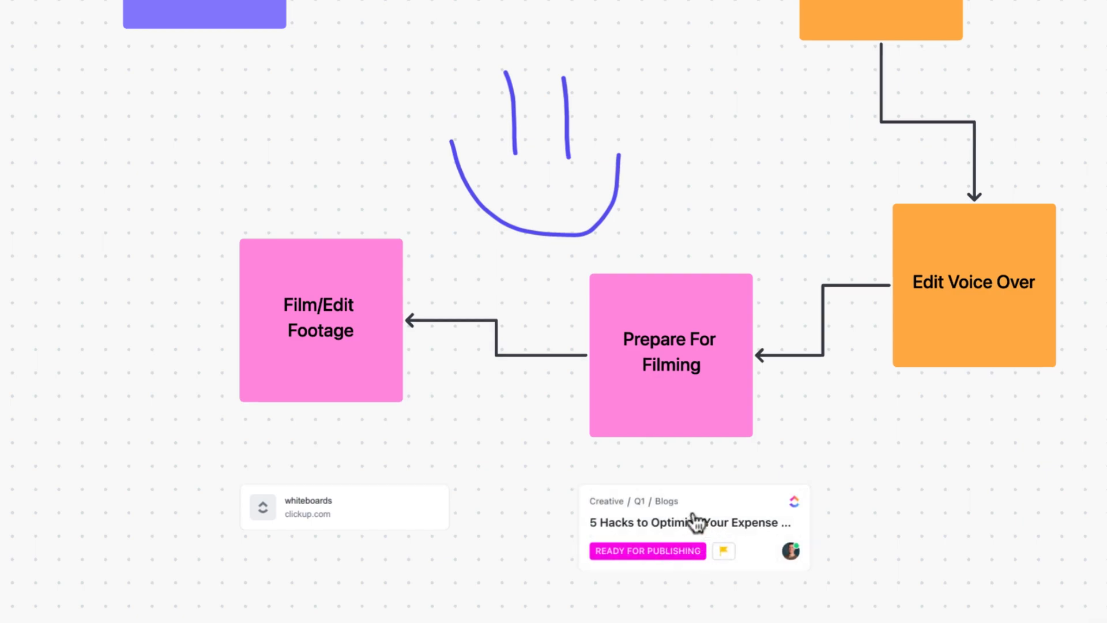
pyautogui.click(692, 526)
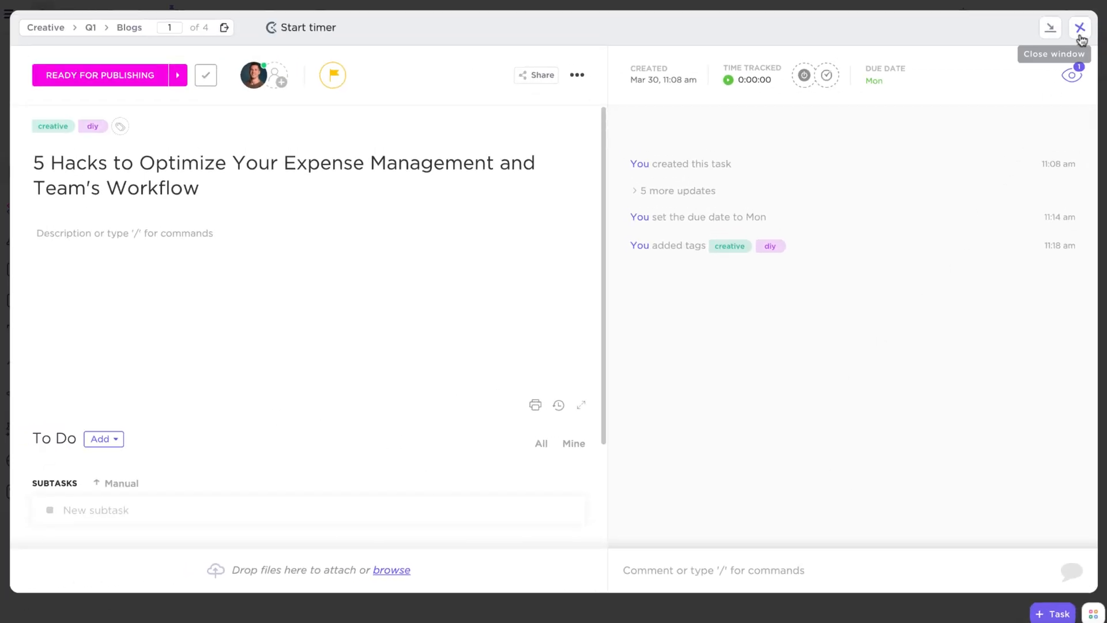
pyautogui.click(1079, 28)
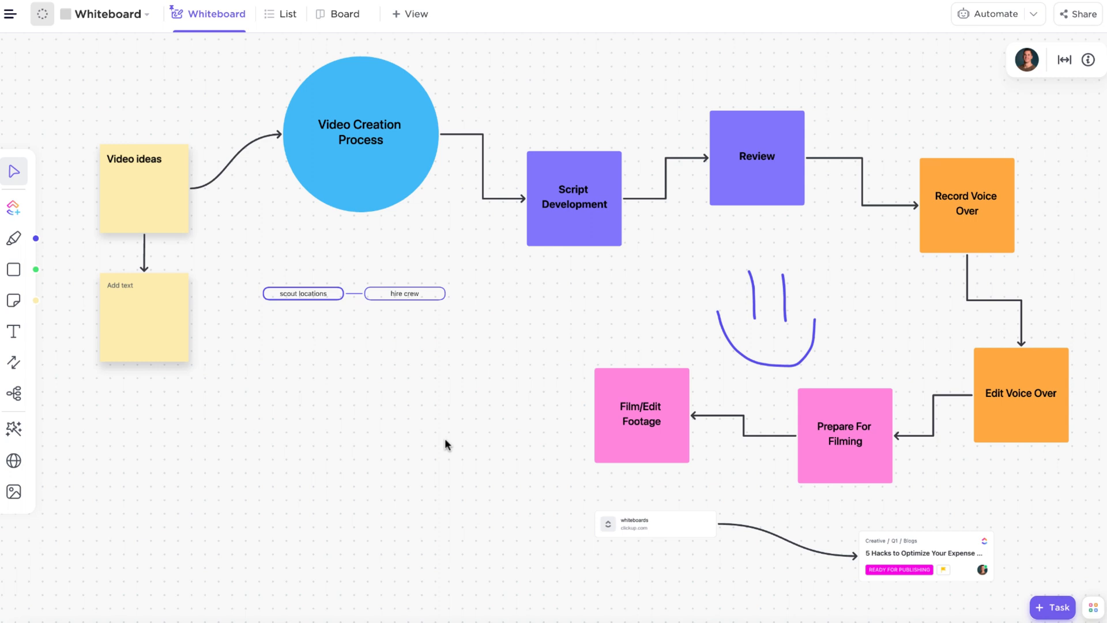
pyautogui.moveTo(680, 265)
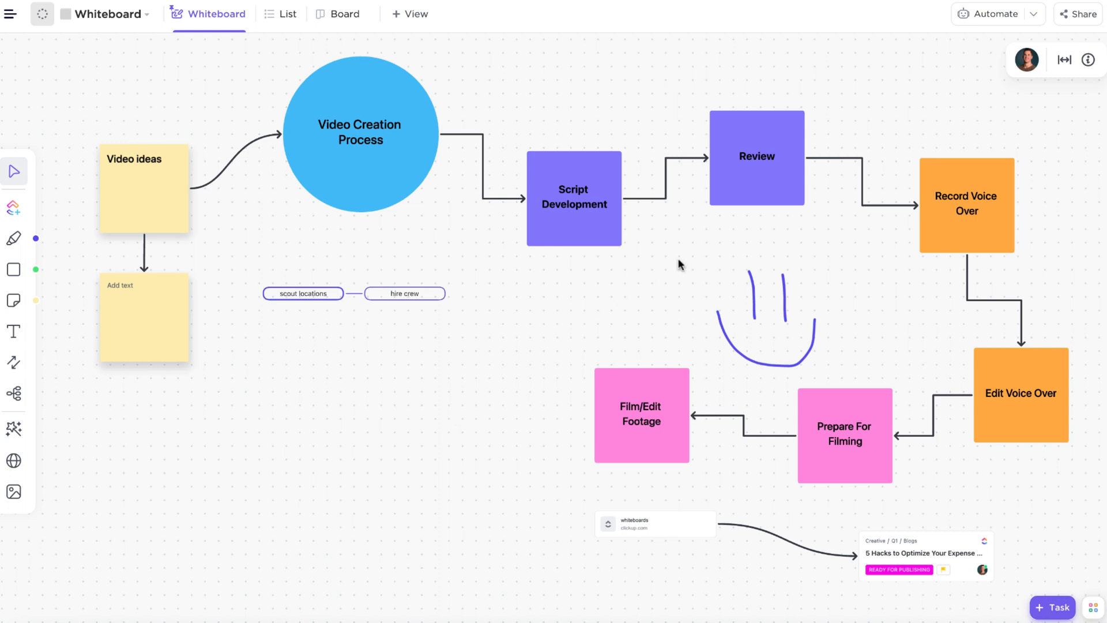
pyautogui.moveTo(1088, 60)
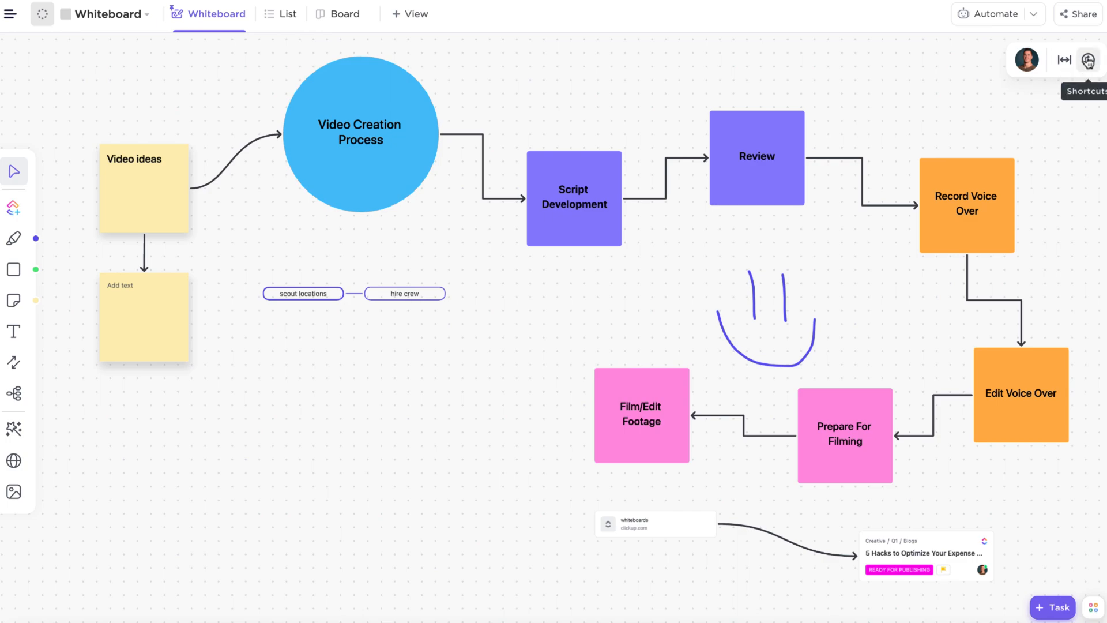
# Review the whiteboard hotkeys overview, then select the Script Development box to copy
pyautogui.click(1088, 59)
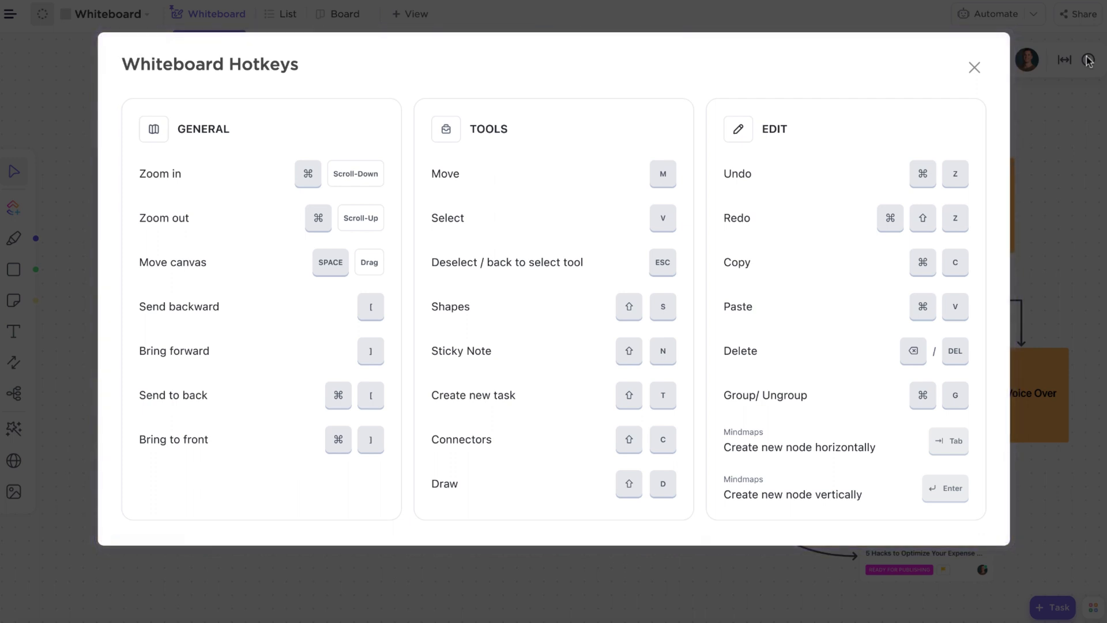
pyautogui.moveTo(1072, 69)
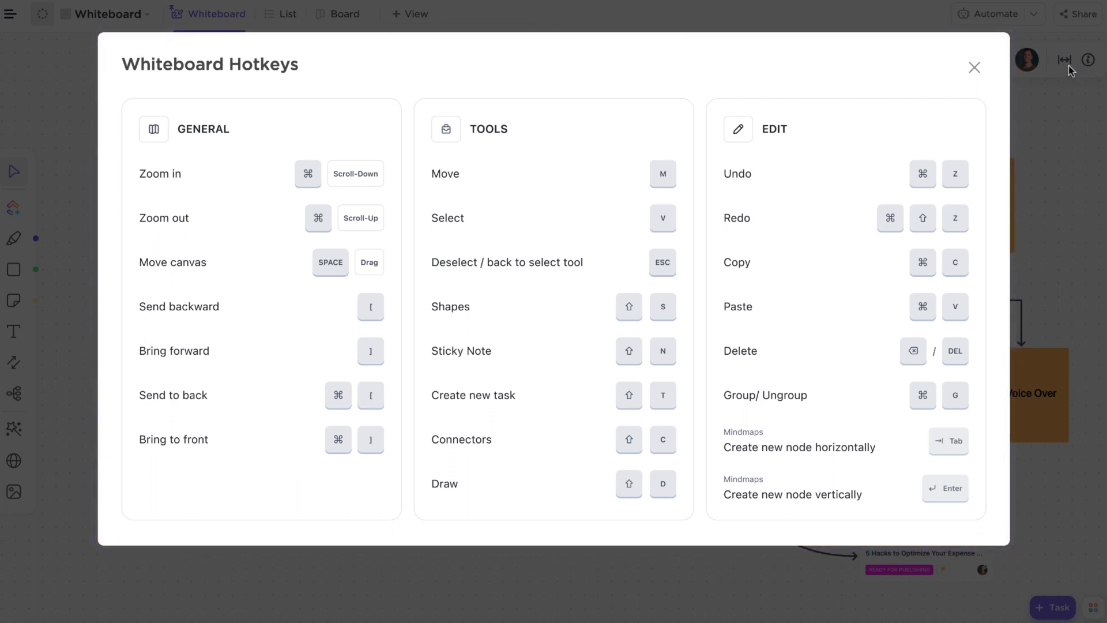
pyautogui.click(974, 66)
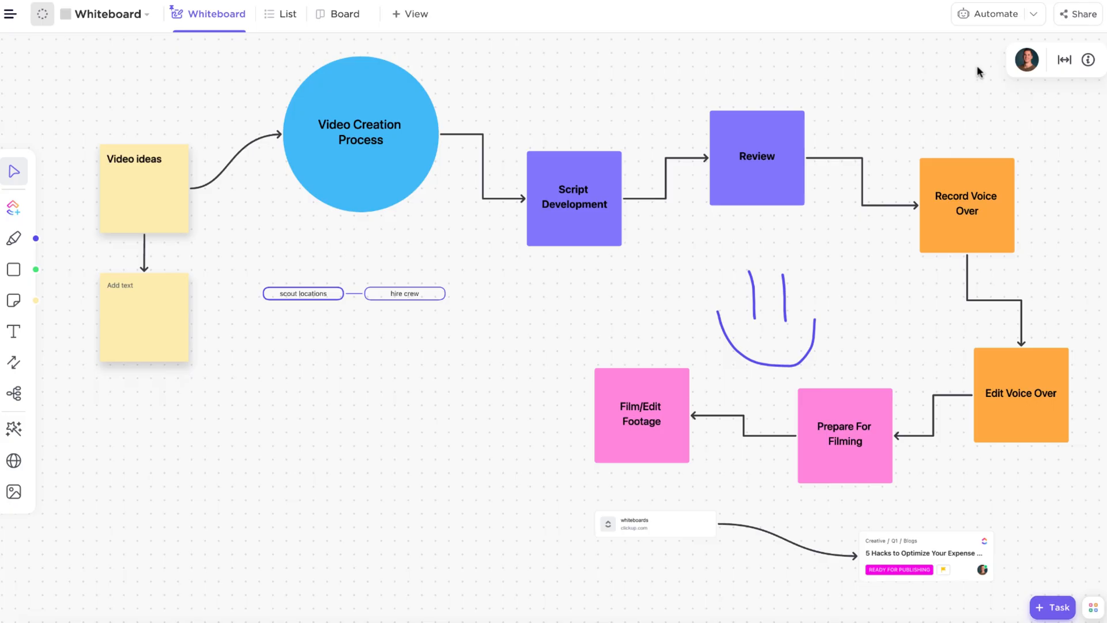
pyautogui.moveTo(607, 203)
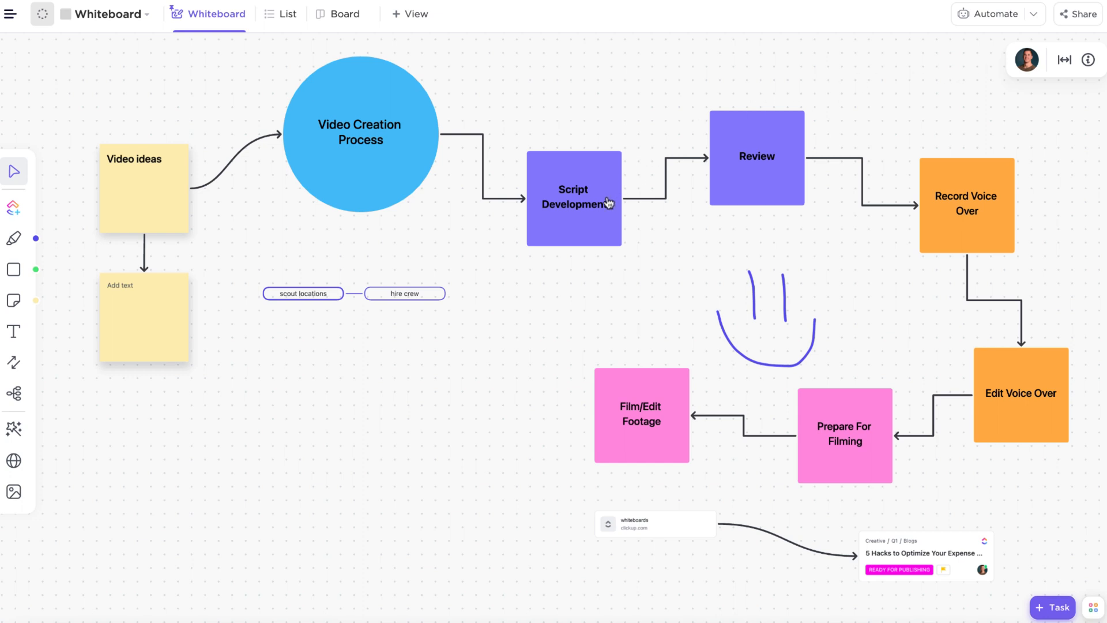
pyautogui.click(573, 198)
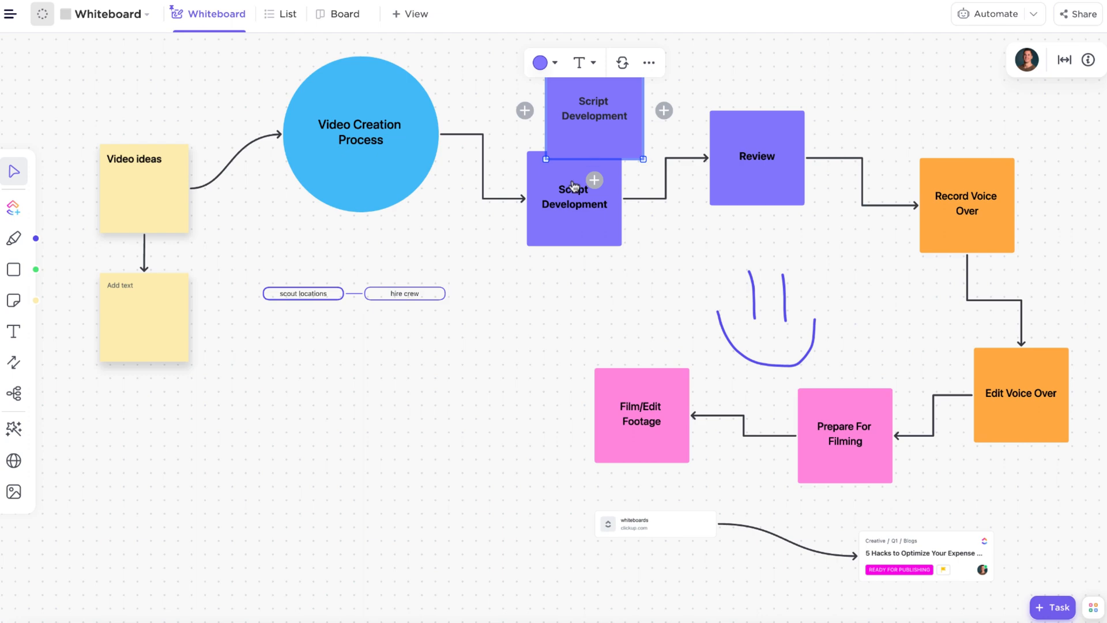
# Recolour the Video Creation Process circle orange and convert it into a triangle
pyautogui.click(518, 289)
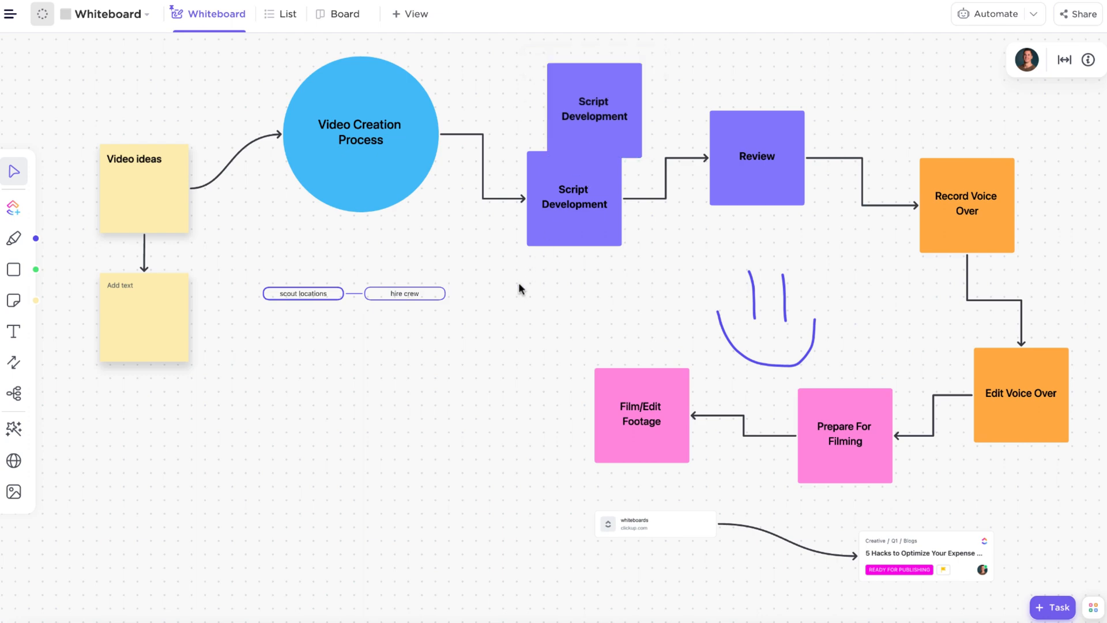
pyautogui.click(360, 138)
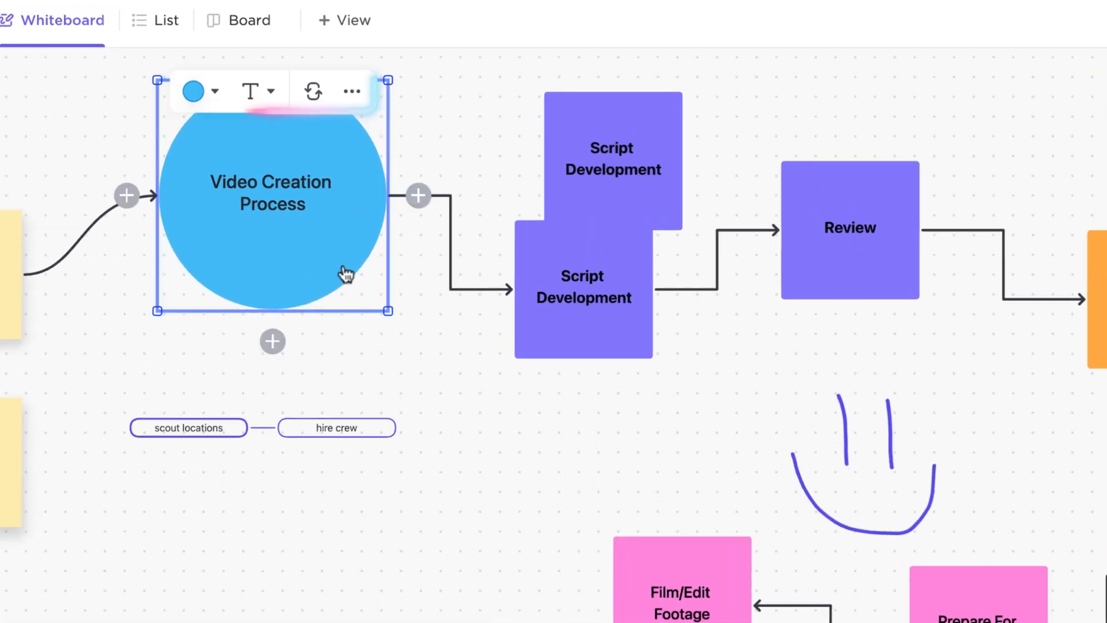
pyautogui.moveTo(193, 91)
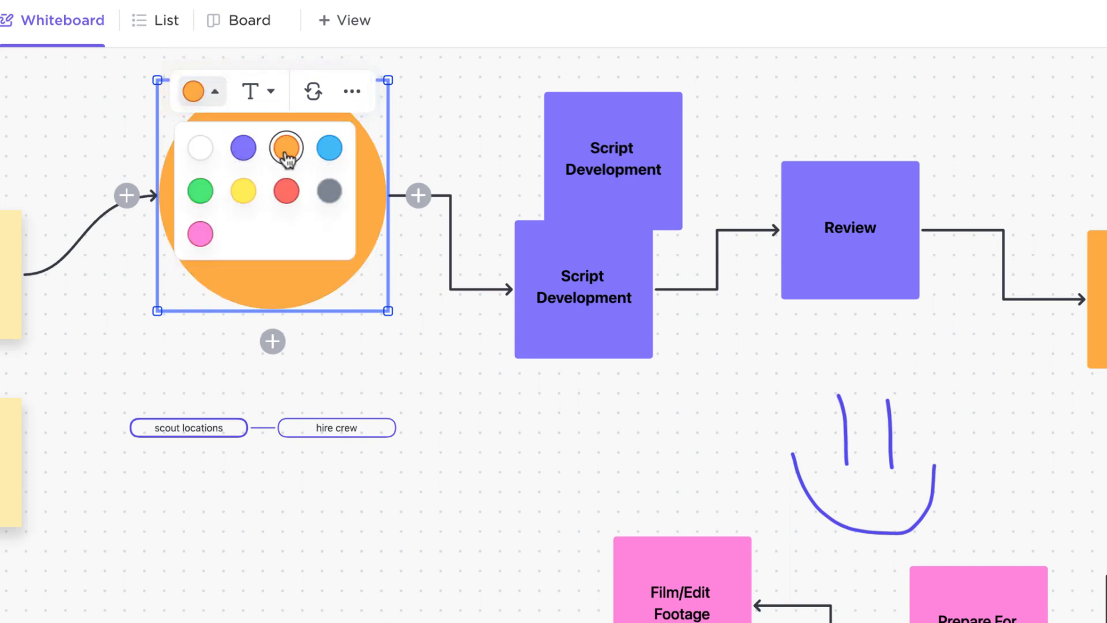
pyautogui.click(258, 90)
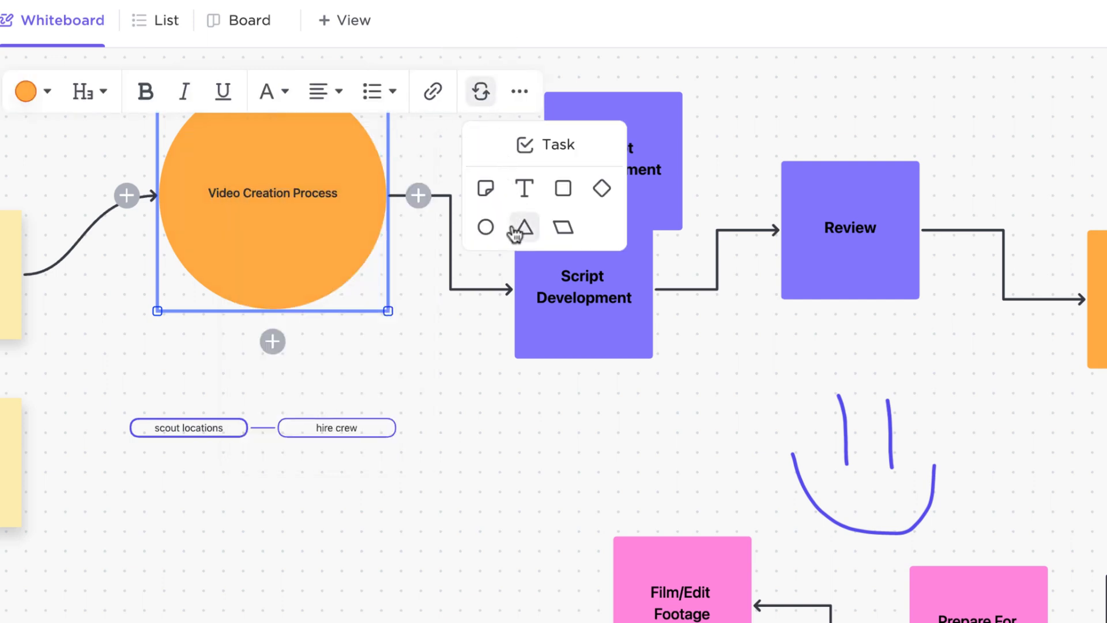
pyautogui.click(522, 226)
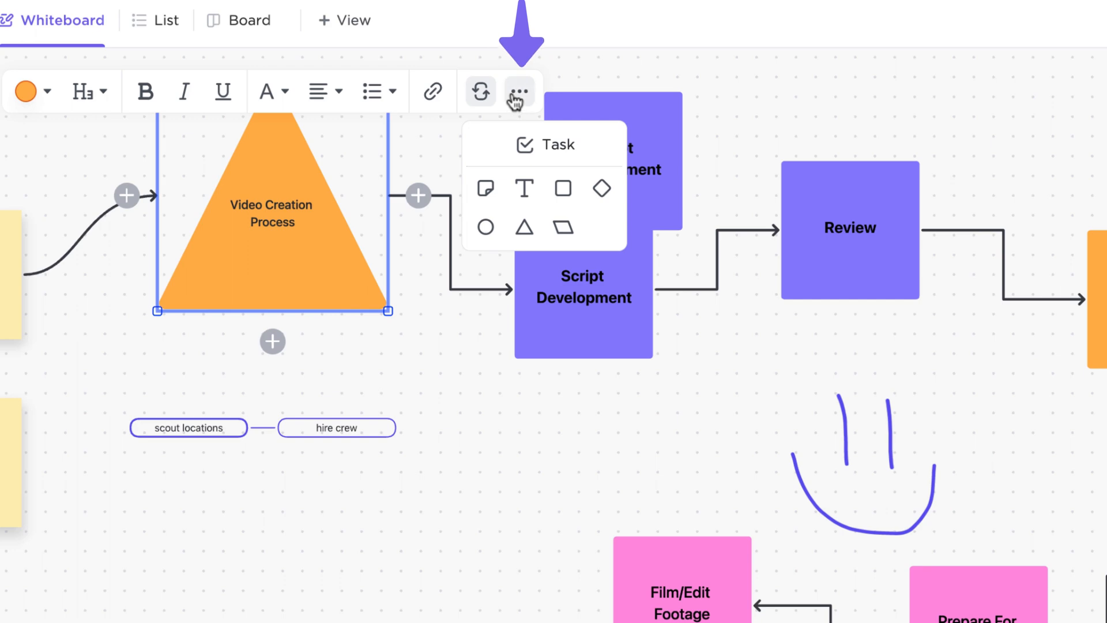
pyautogui.click(518, 91)
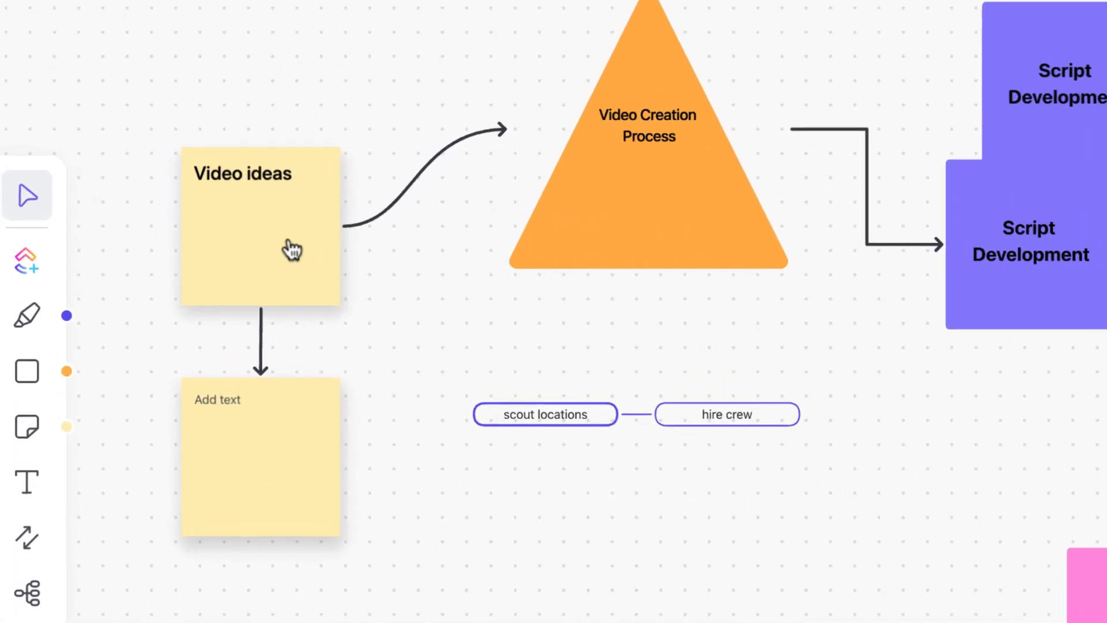
# Convert the Video ideas sticky note into a task, view its details, then close them
pyautogui.click(259, 226)
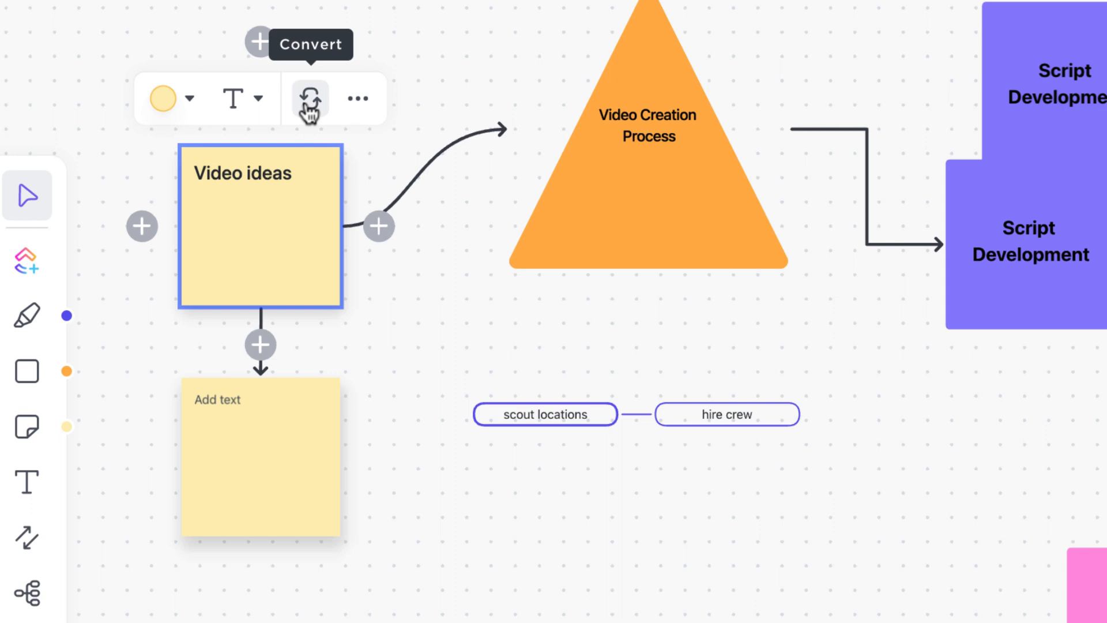
pyautogui.click(309, 98)
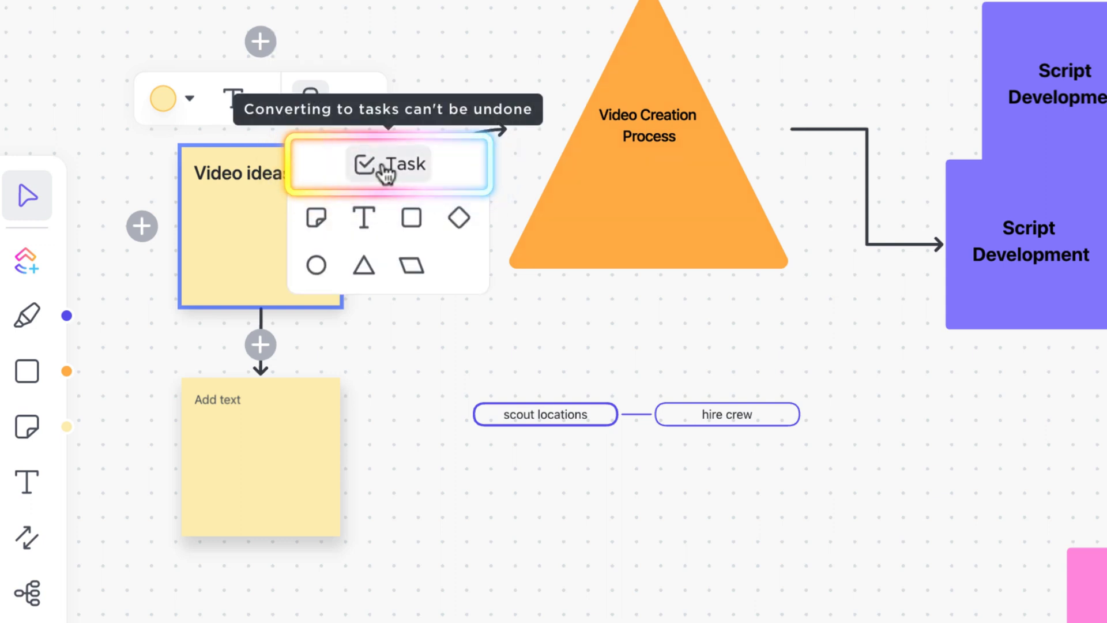
pyautogui.click(389, 163)
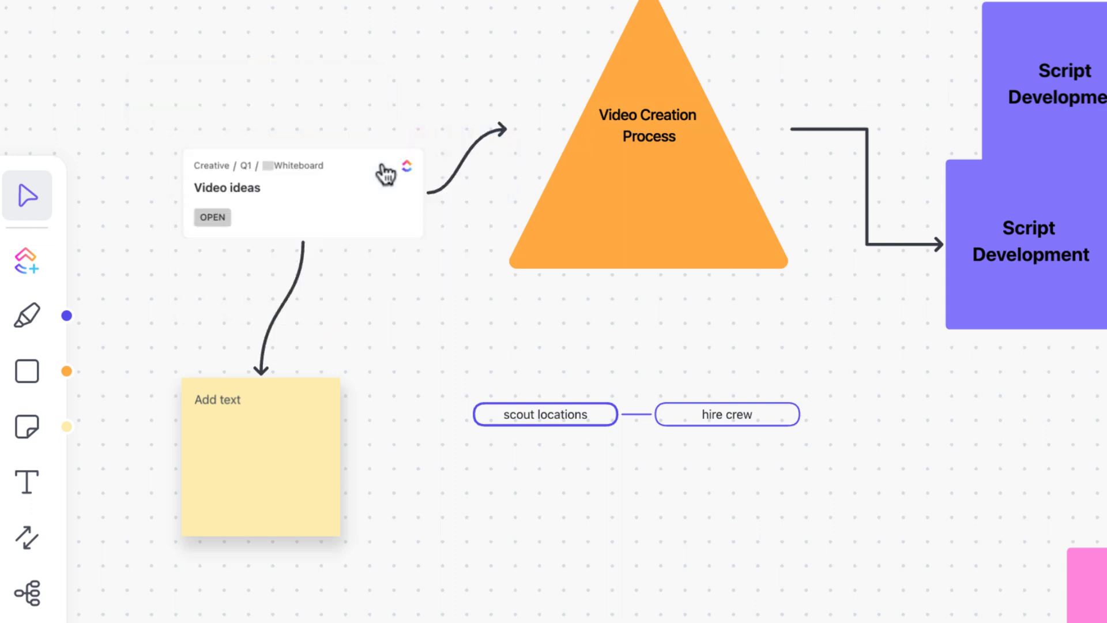
pyautogui.click(302, 195)
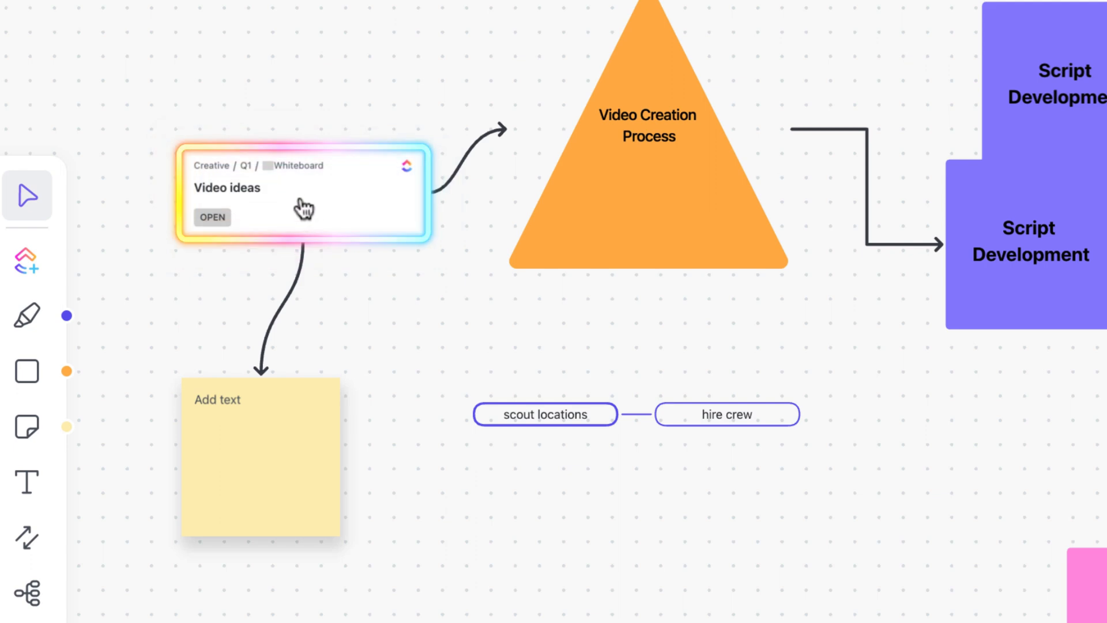
pyautogui.click(212, 217)
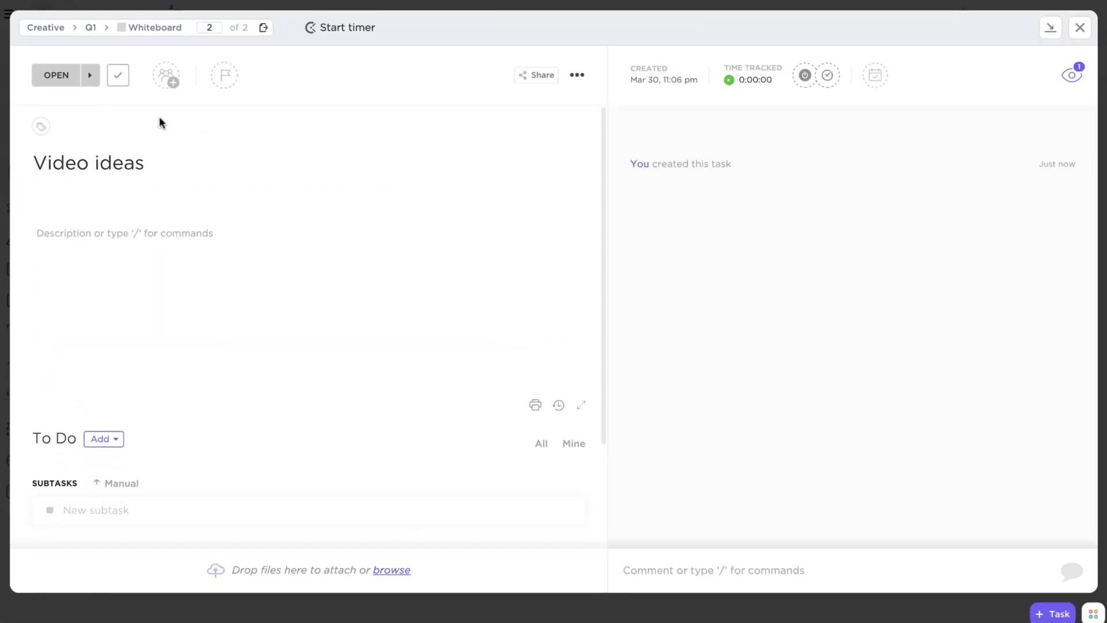
pyautogui.moveTo(1079, 28)
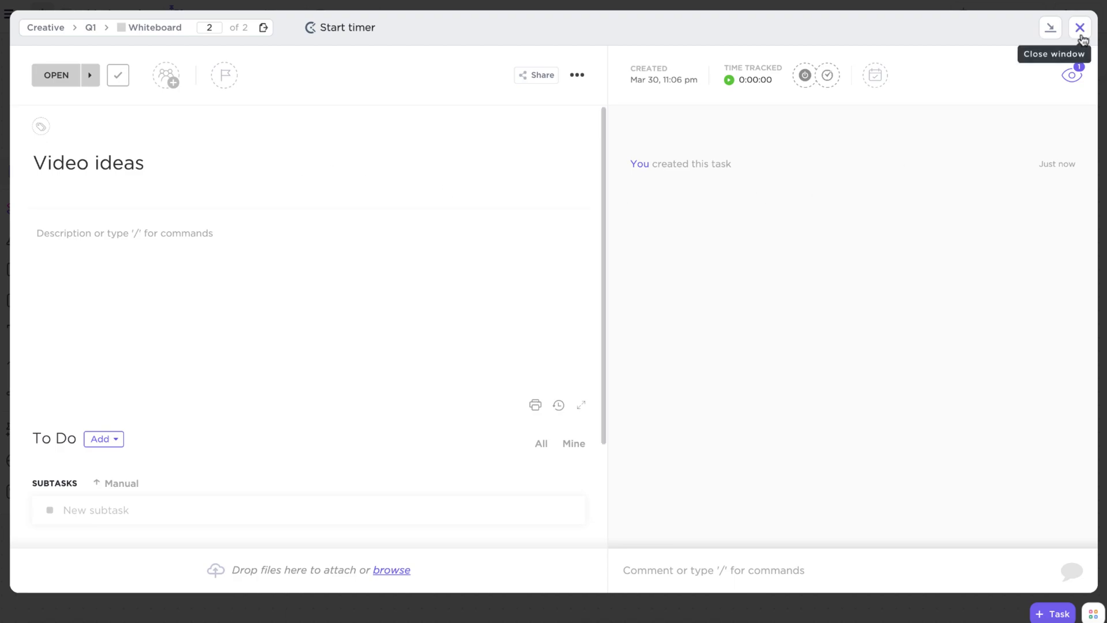
pyautogui.click(1079, 27)
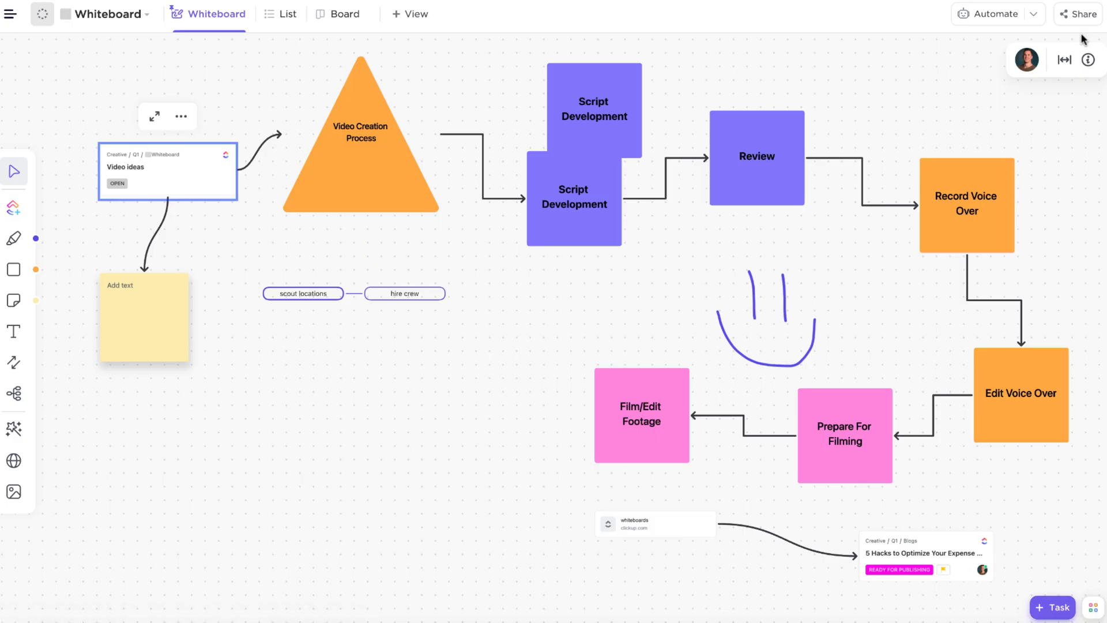